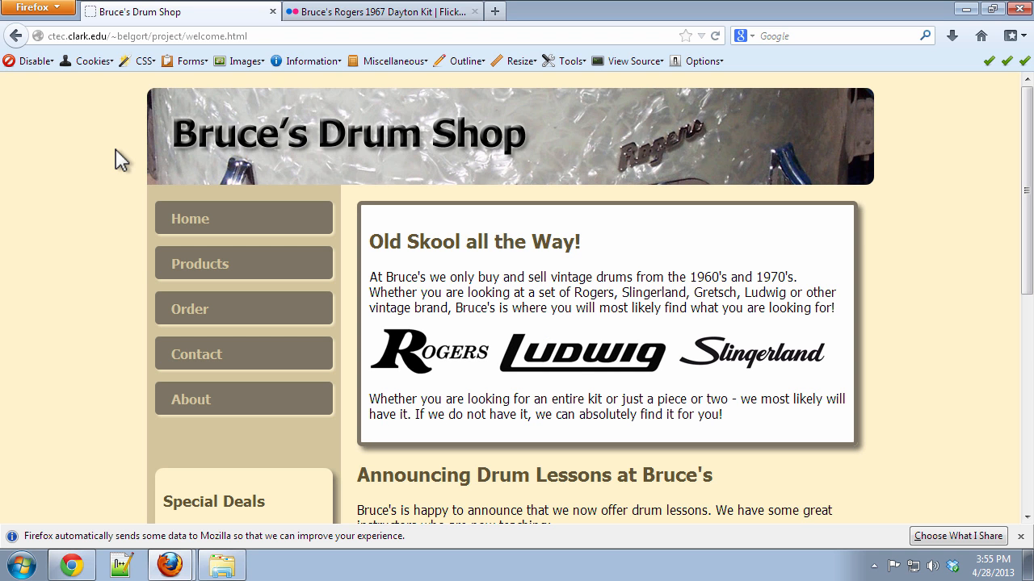
{"action": "mouse_move", "coordinate": [198, 263]}
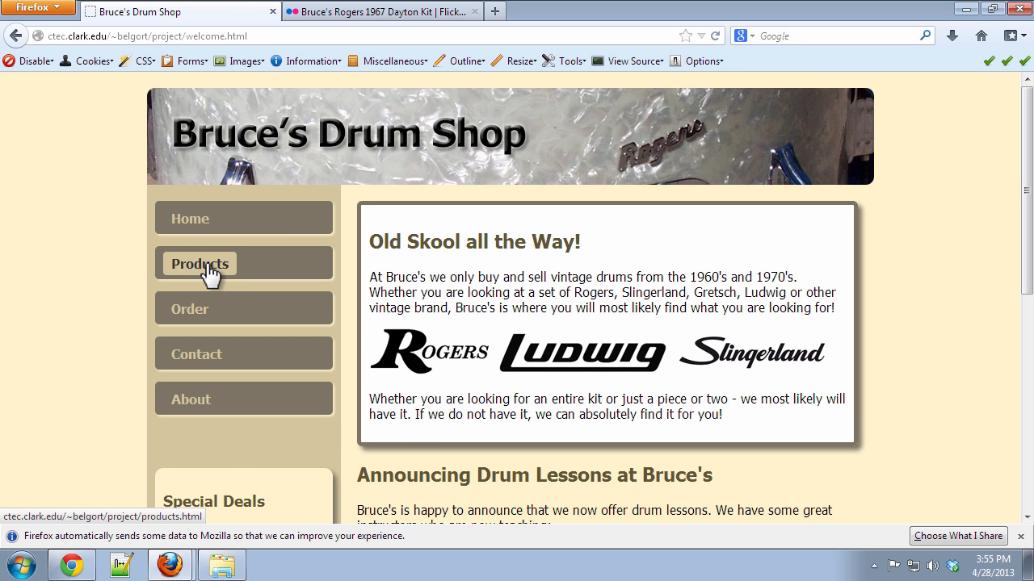
Go to Bruce's Drum Shop Products page and scroll down to the stock list
{"action": "left_click", "coordinate": [199, 263]}
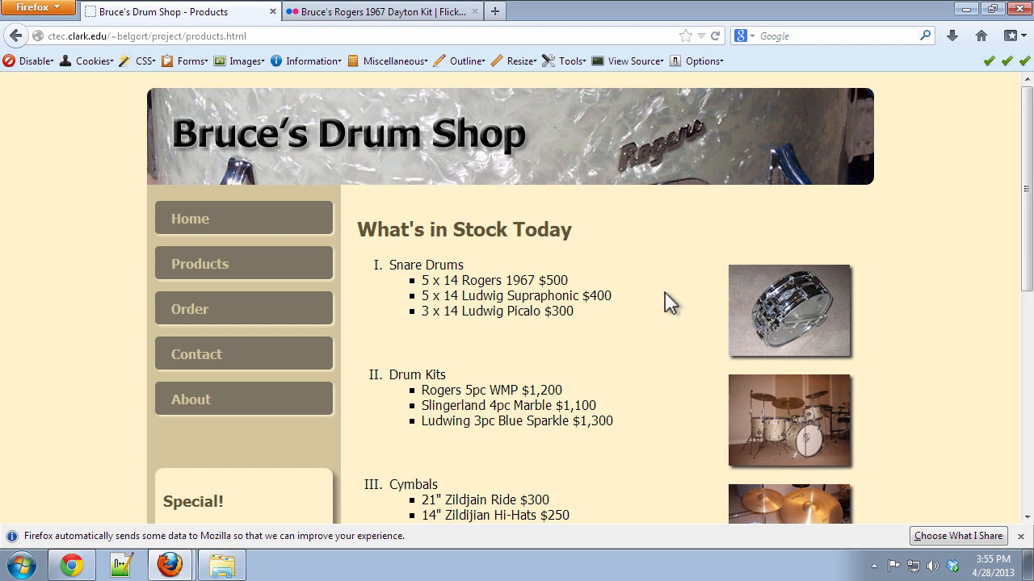
{"action": "scroll", "scroll_direction": "down", "scroll_amount": 3}
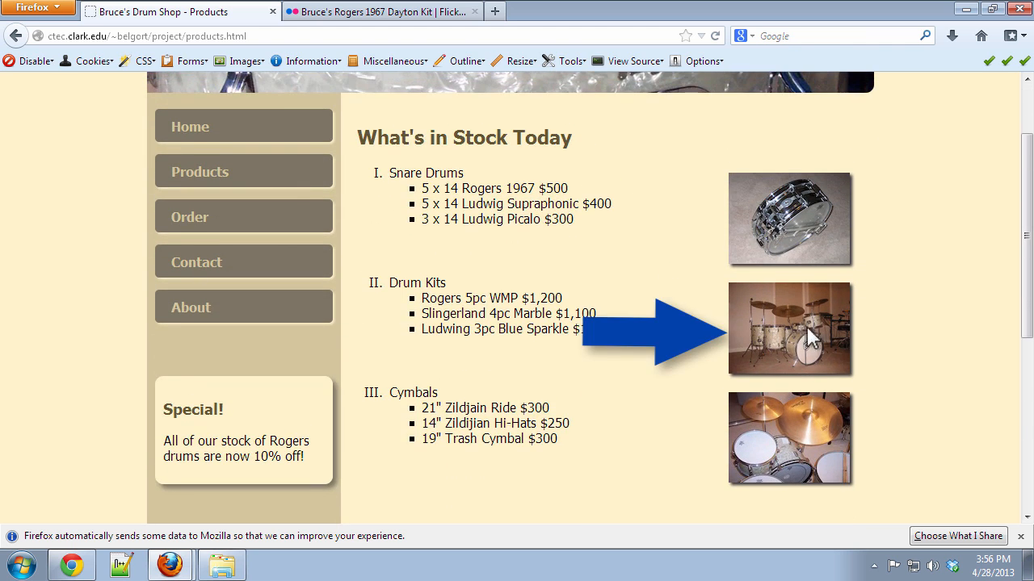
{"action": "mouse_move", "coordinate": [785, 329]}
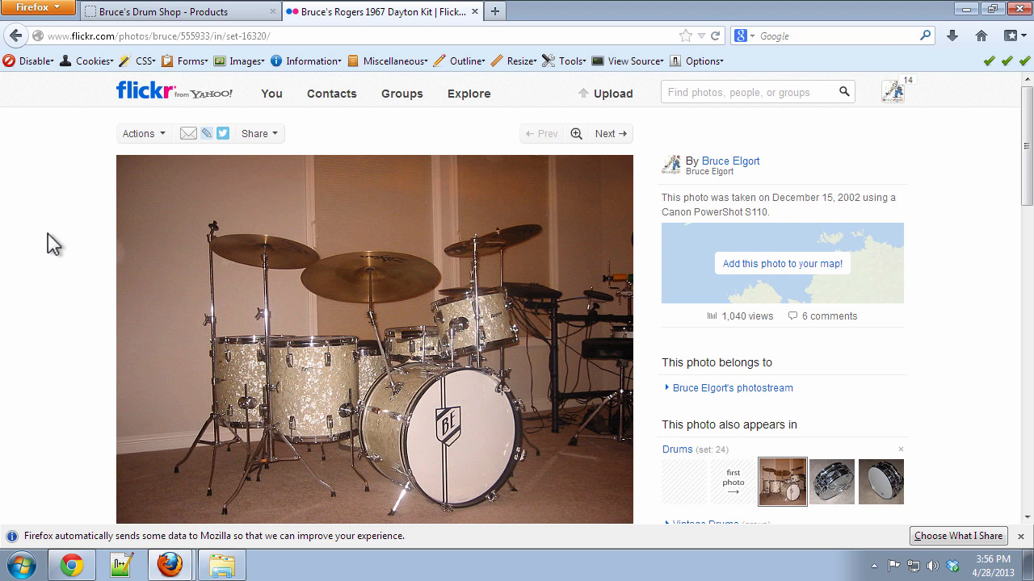
Return from the Flickr photo page to the Bruce's Drum Shop Products tab
{"action": "left_click", "coordinate": [161, 12]}
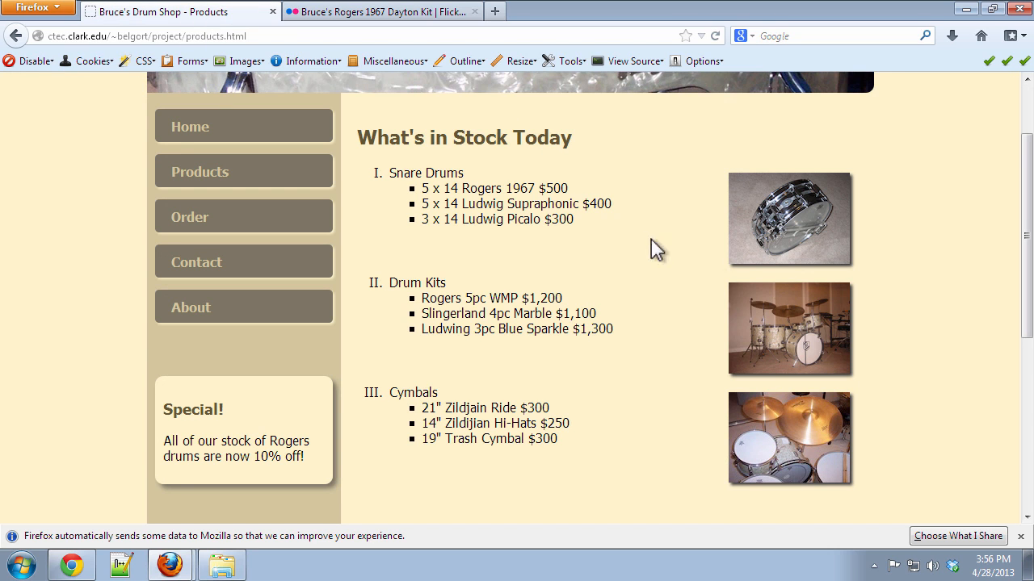
{"action": "mouse_move", "coordinate": [766, 317]}
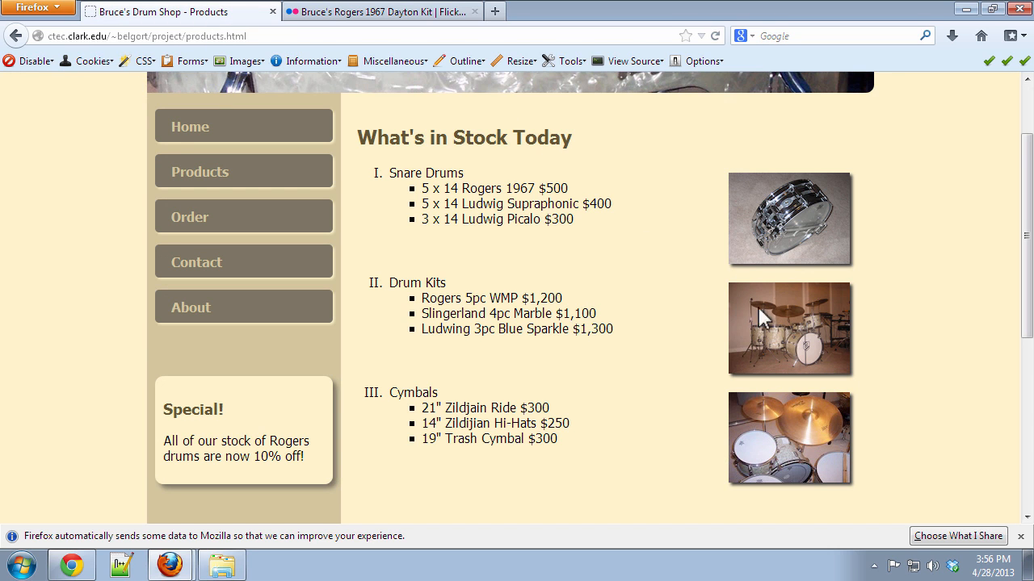
{"action": "mouse_move", "coordinate": [694, 312]}
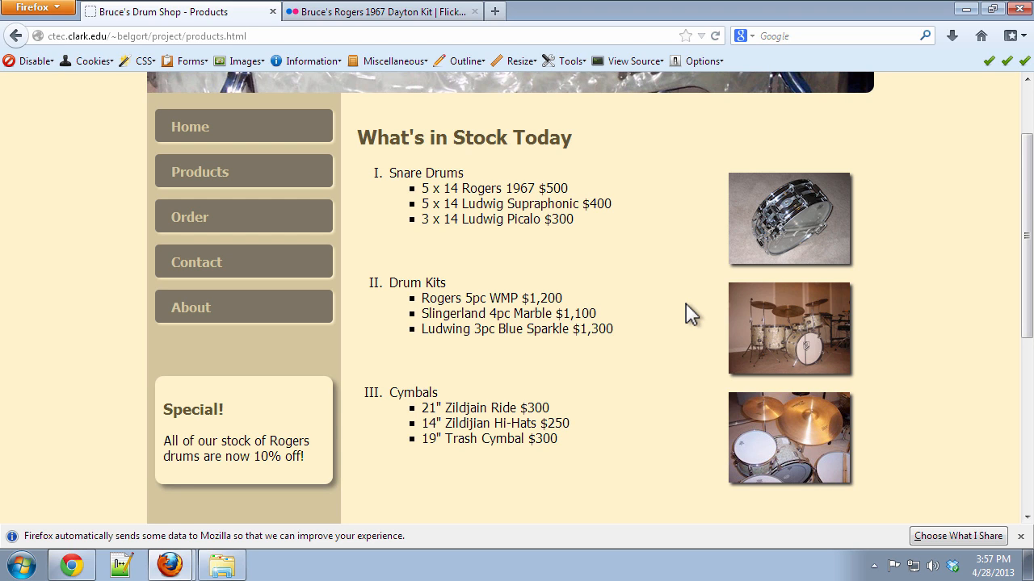
{"action": "mouse_move", "coordinate": [968, 92]}
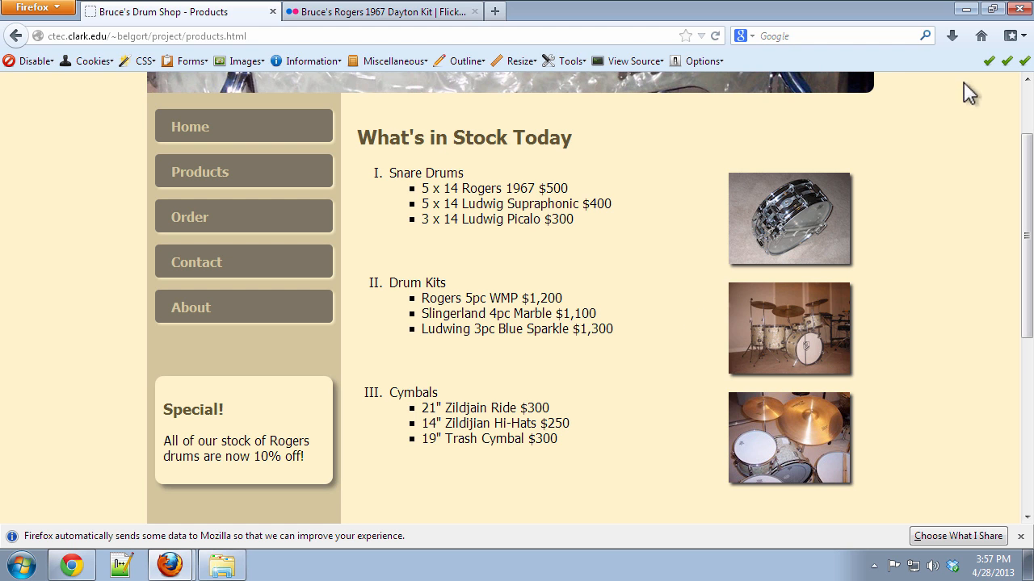
Bring up the Images folder and select rogerskit_640 to view its 640×480 details
{"action": "left_click", "coordinate": [631, 61]}
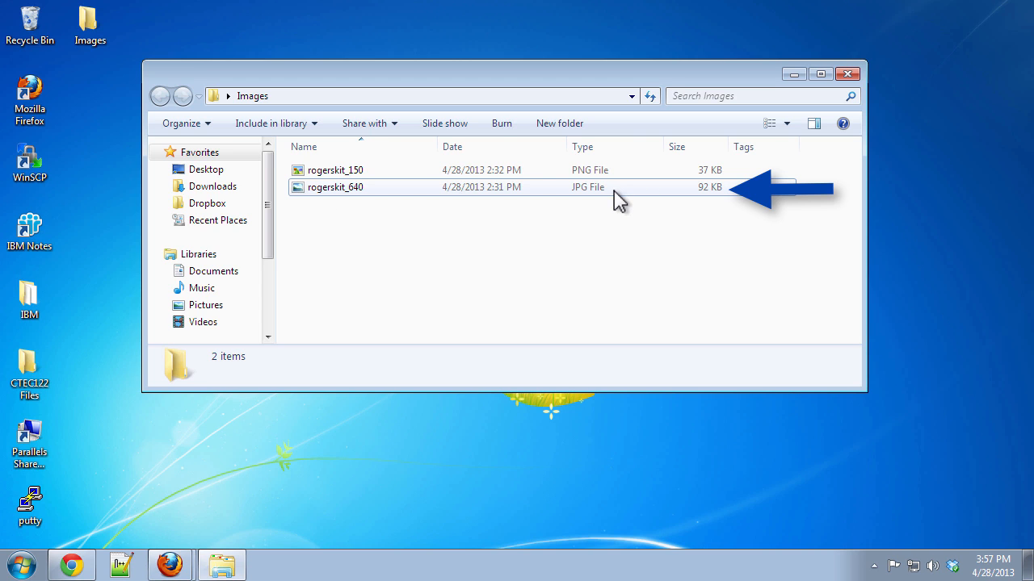
{"action": "mouse_move", "coordinate": [713, 198]}
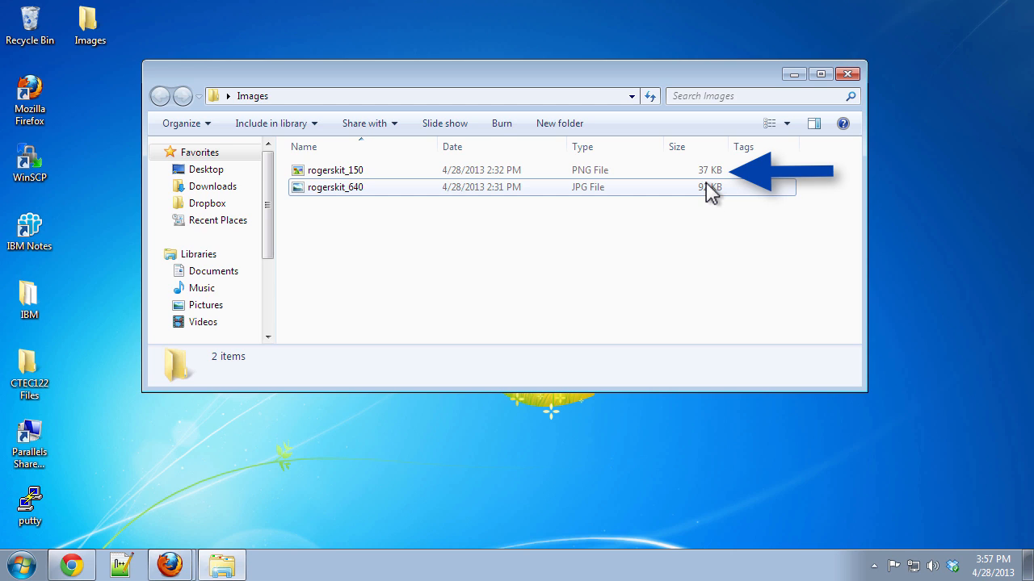
{"action": "mouse_move", "coordinate": [676, 194]}
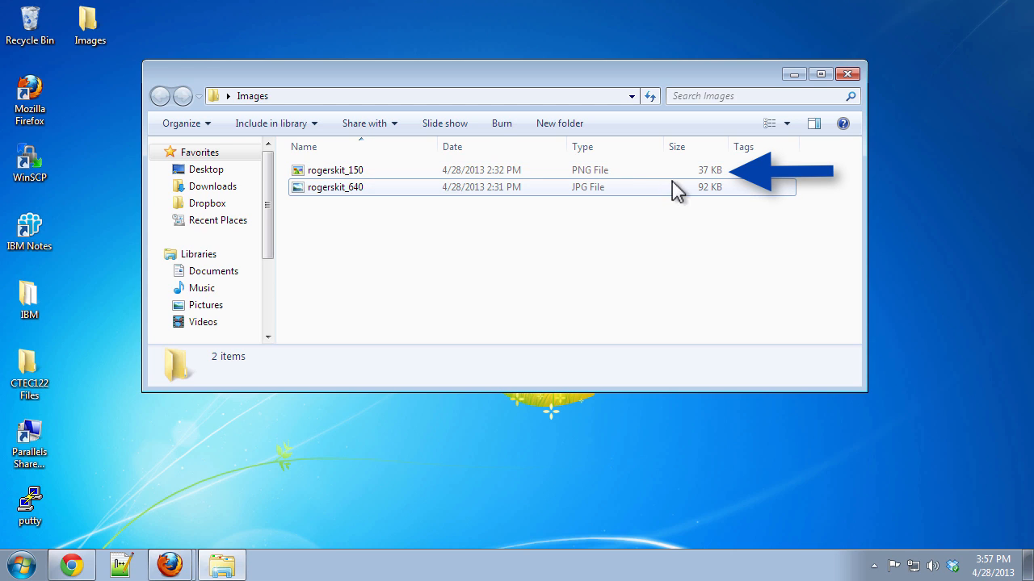
{"action": "mouse_move", "coordinate": [638, 193]}
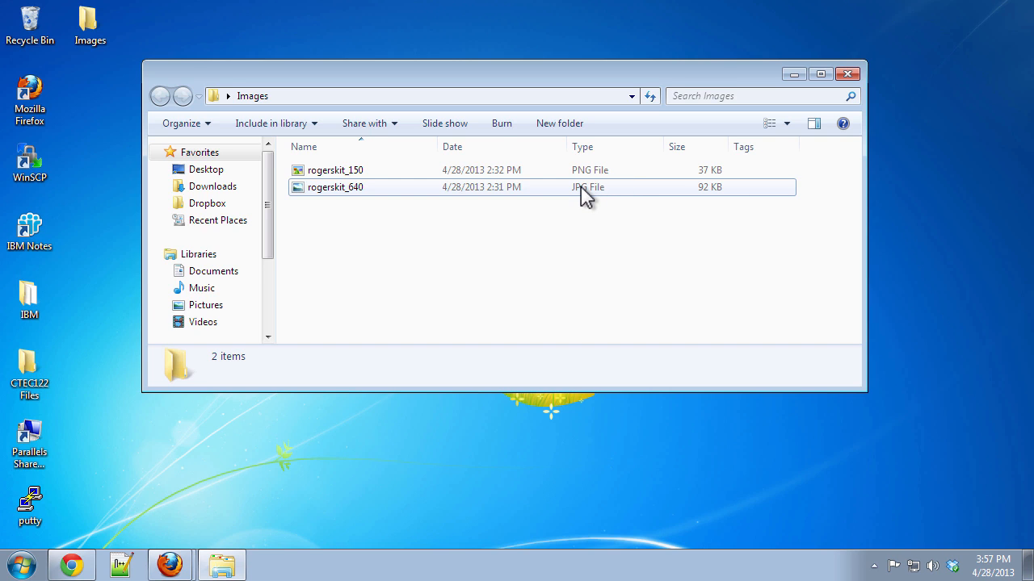
{"action": "mouse_move", "coordinate": [581, 201]}
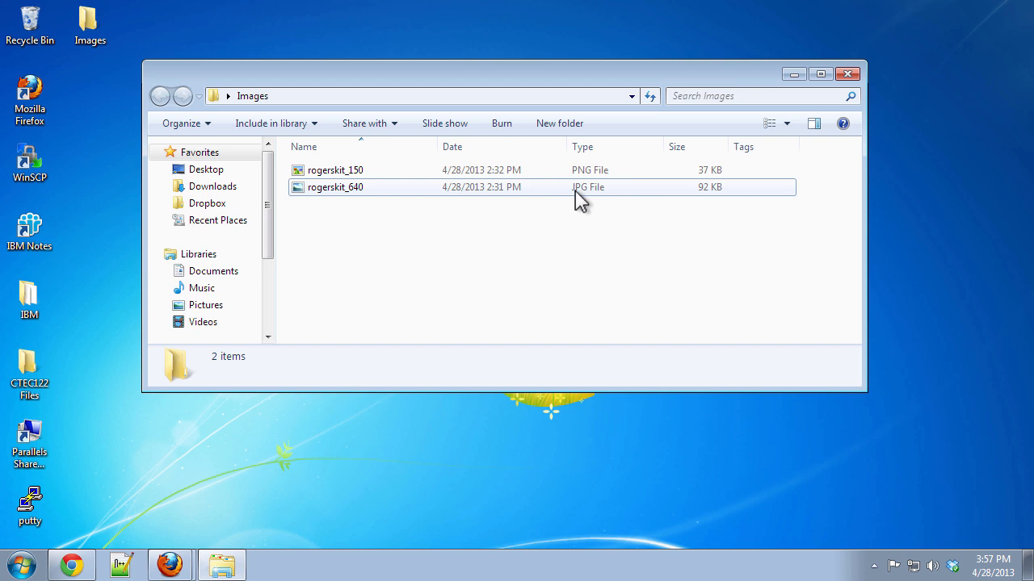
{"action": "mouse_move", "coordinate": [595, 200]}
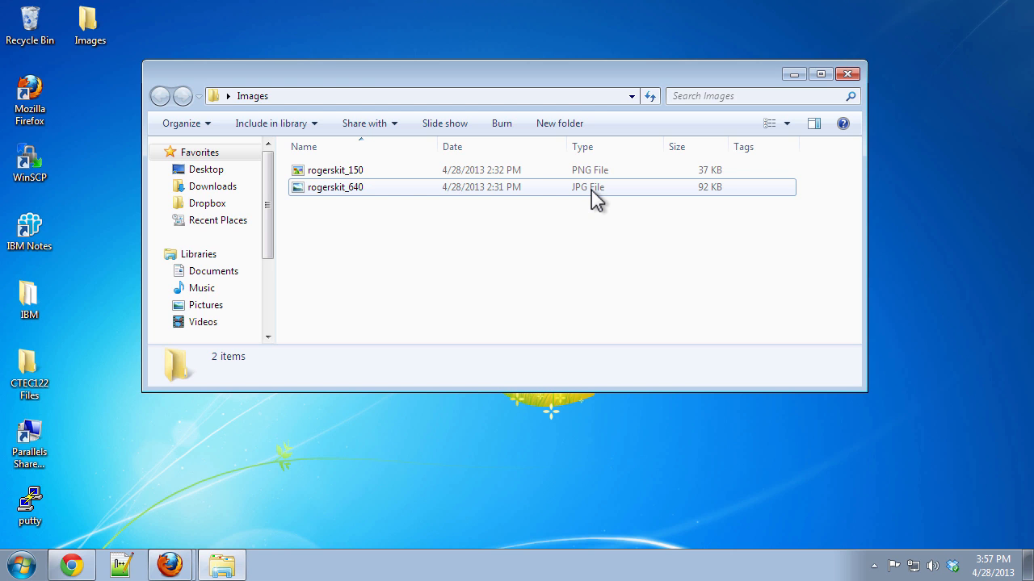
{"action": "double_click", "coordinate": [335, 187]}
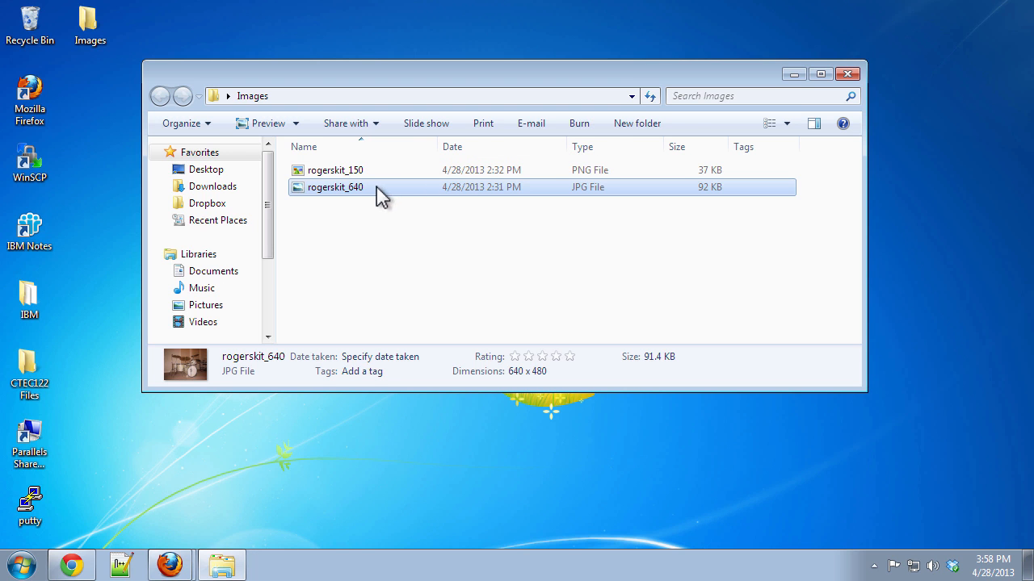
Open rogerskit_640 in Paint via the right-click Edit command
{"action": "right_click", "coordinate": [335, 187]}
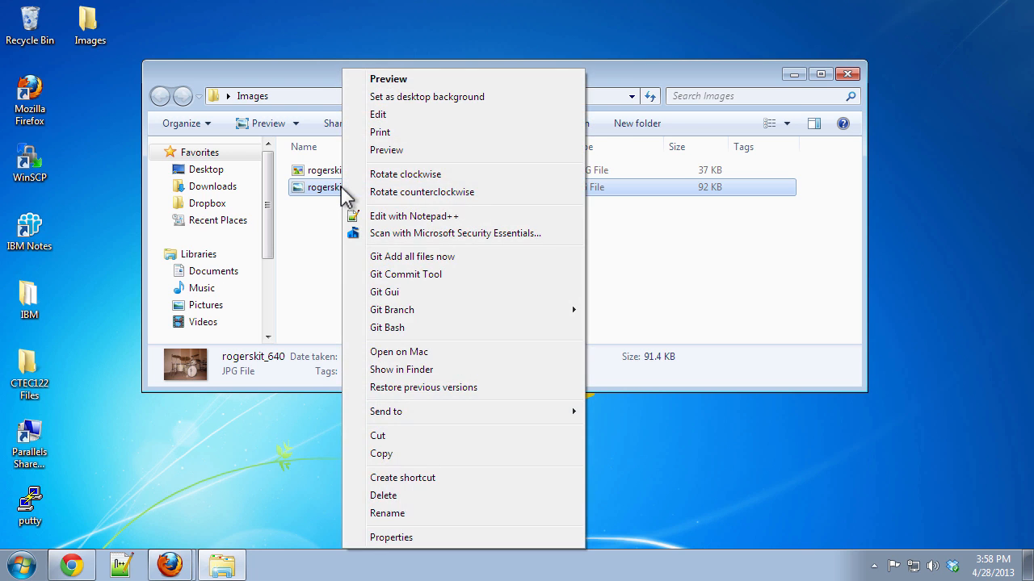
{"action": "left_click", "coordinate": [378, 114]}
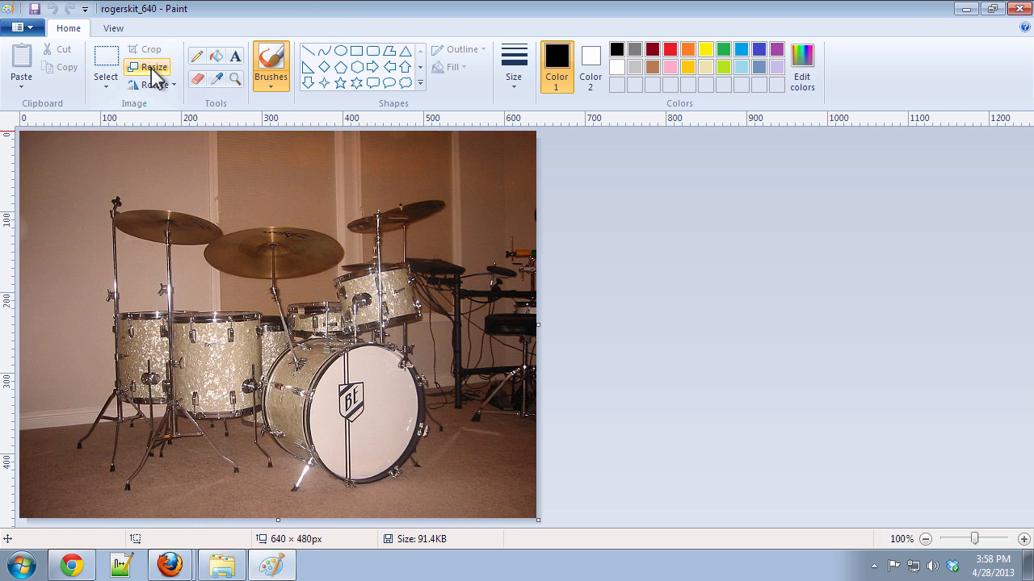
{"action": "mouse_move", "coordinate": [153, 67]}
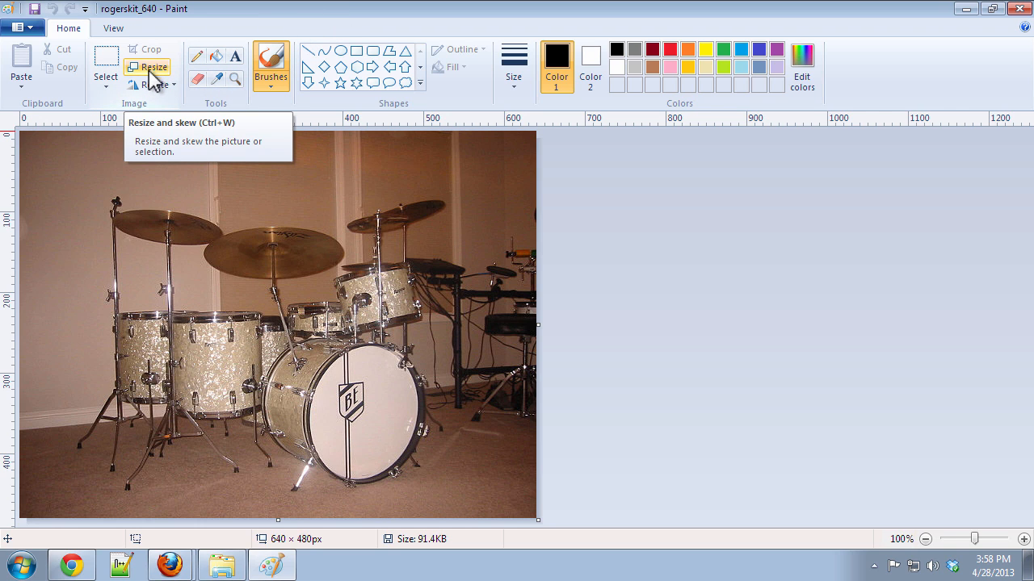
Resize the picture by pixels to 150 wide, giving 112 high with aspect ratio kept
{"action": "left_click", "coordinate": [153, 67]}
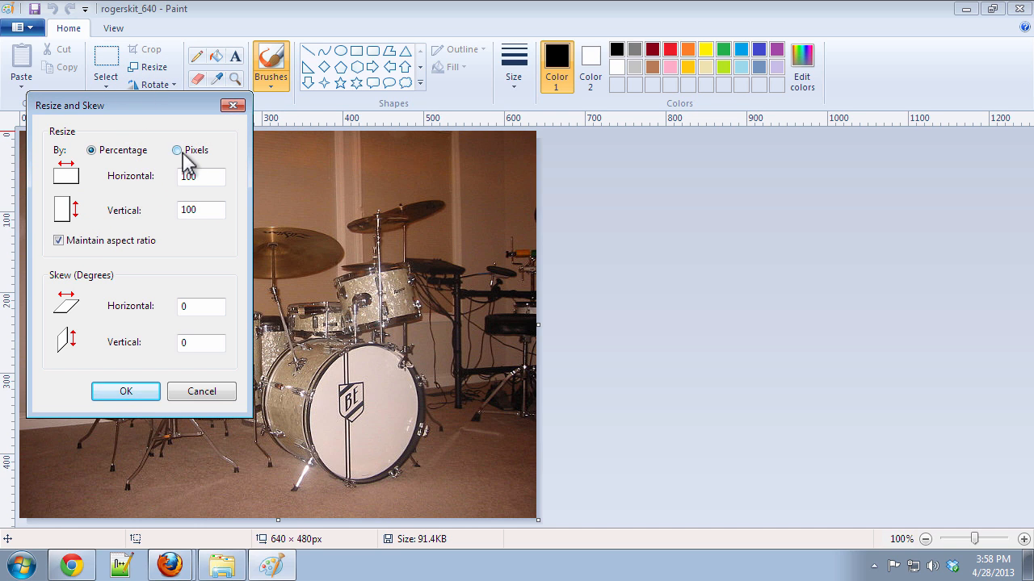
{"action": "left_click", "coordinate": [177, 151]}
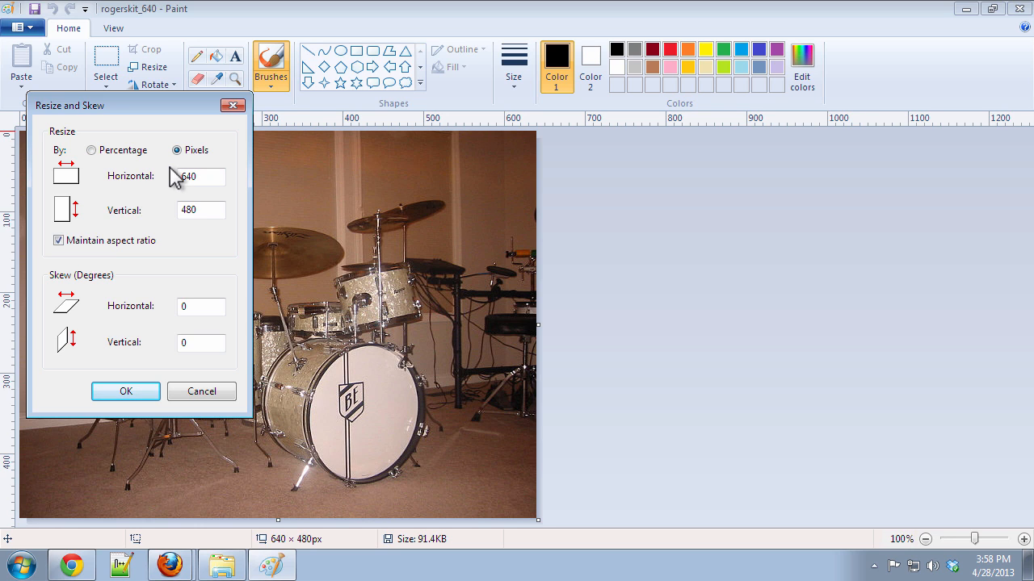
{"action": "left_click", "coordinate": [200, 176]}
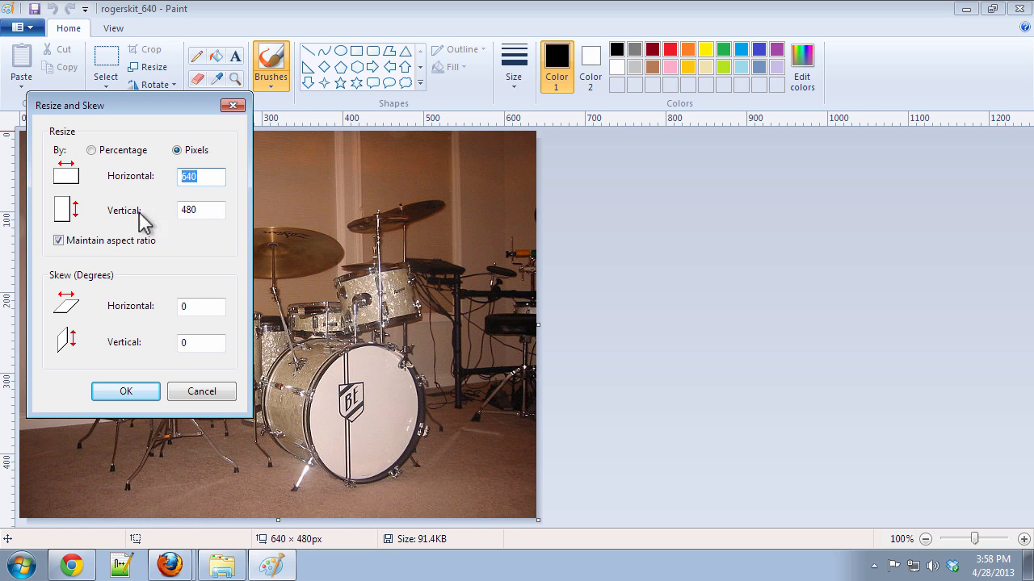
{"action": "type", "text": "150"}
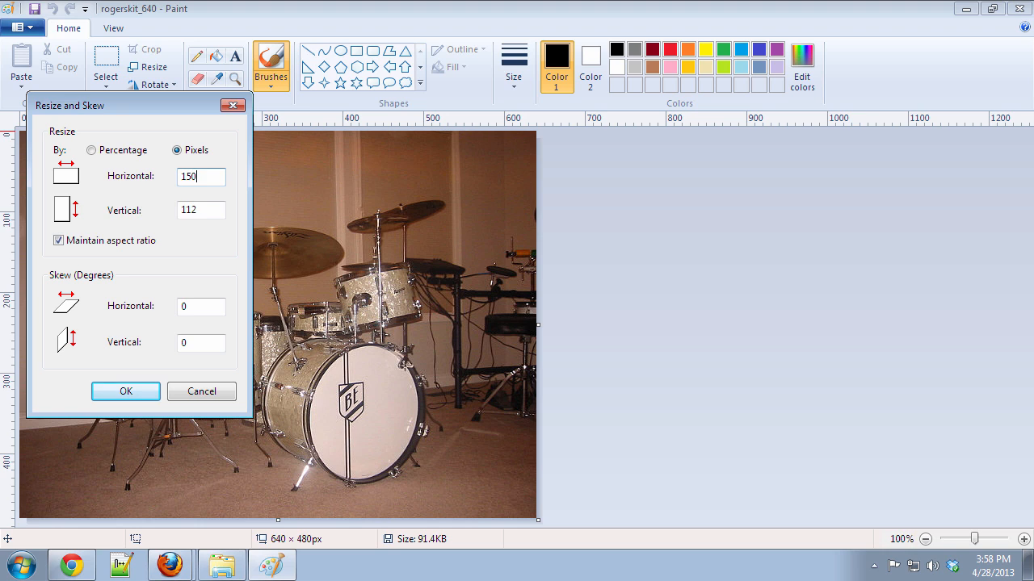
{"action": "left_click", "coordinate": [201, 210]}
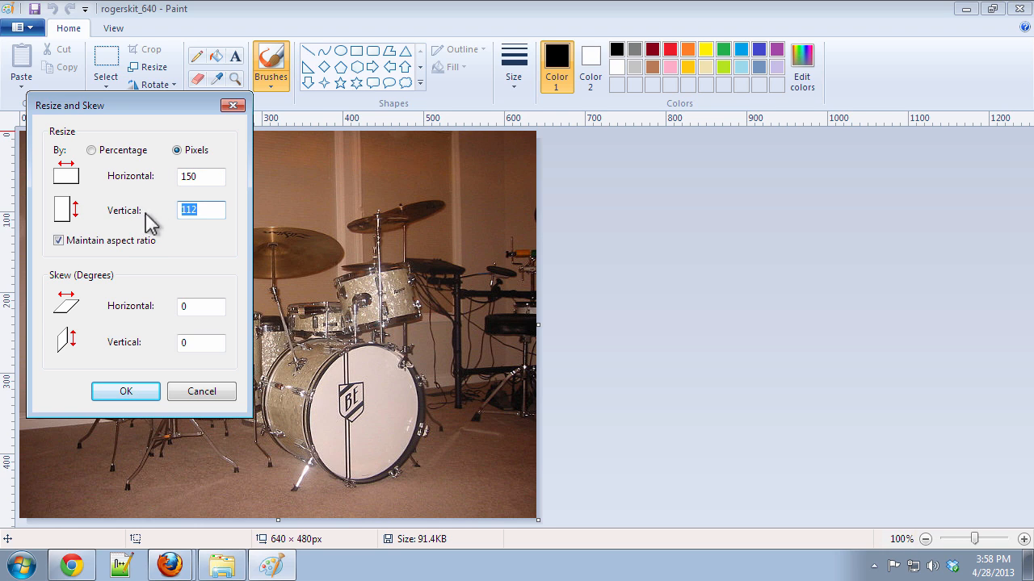
{"action": "mouse_move", "coordinate": [113, 208]}
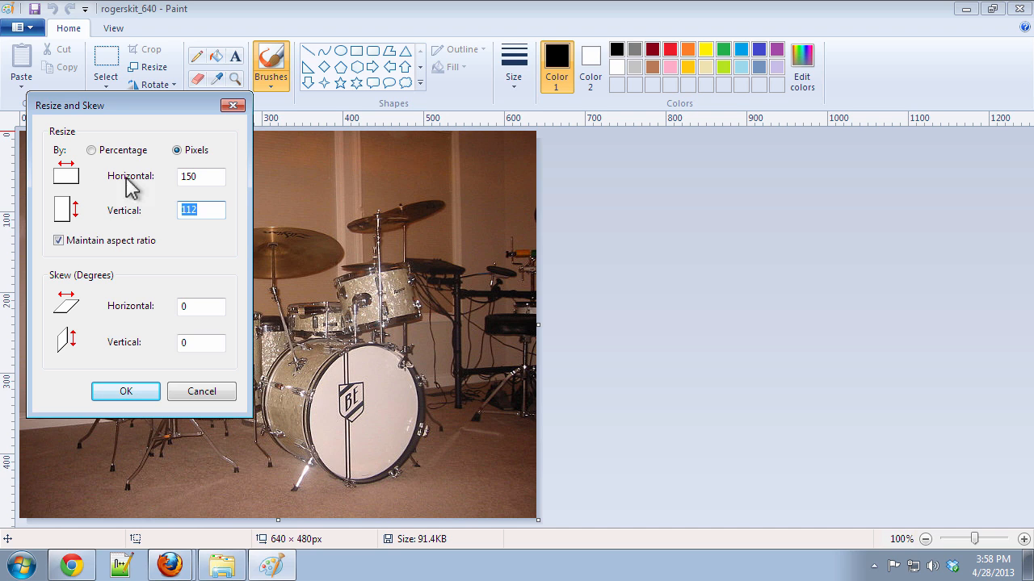
{"action": "left_click", "coordinate": [125, 390]}
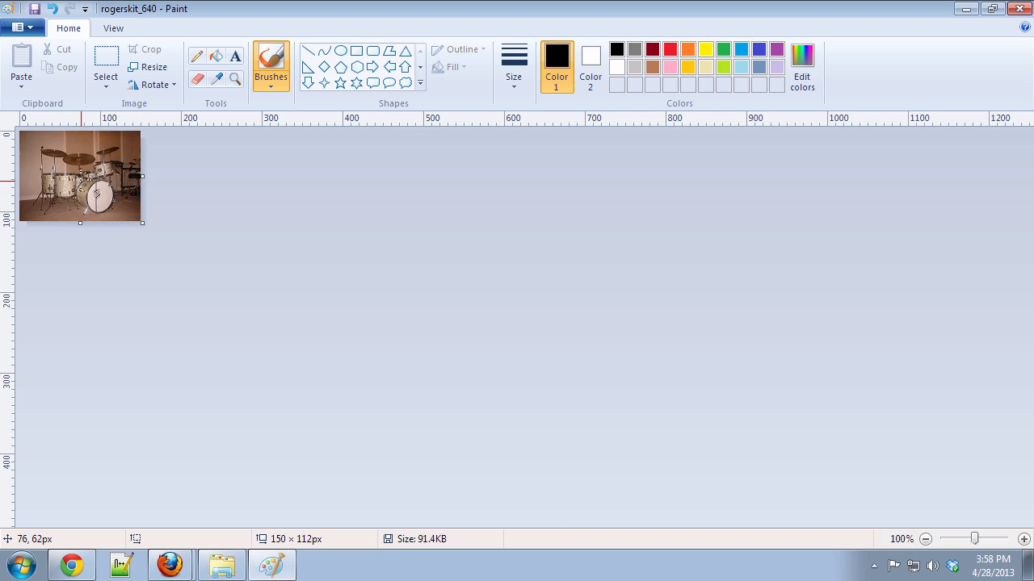
{"action": "mouse_move", "coordinate": [89, 183]}
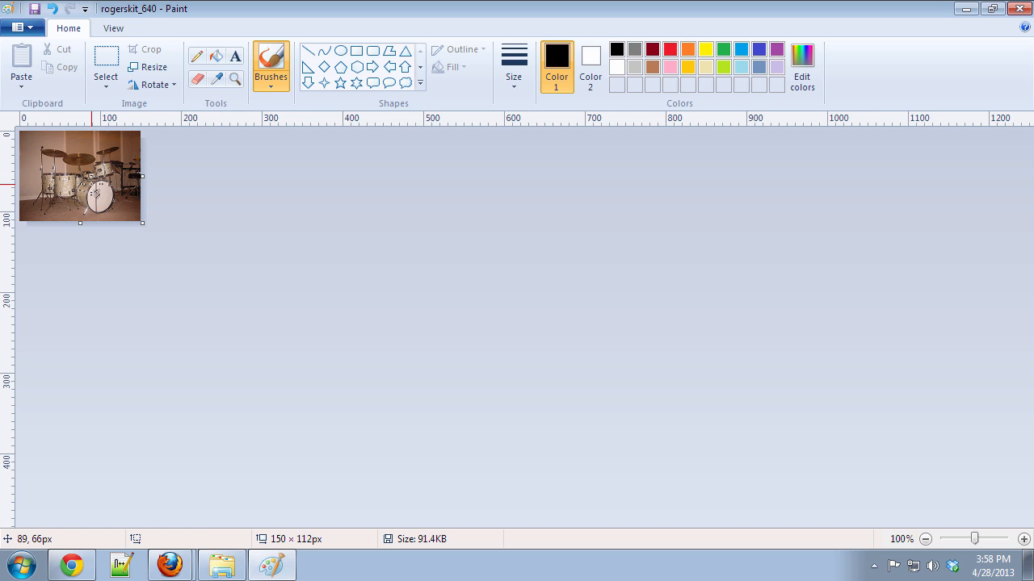
{"action": "mouse_move", "coordinate": [166, 326]}
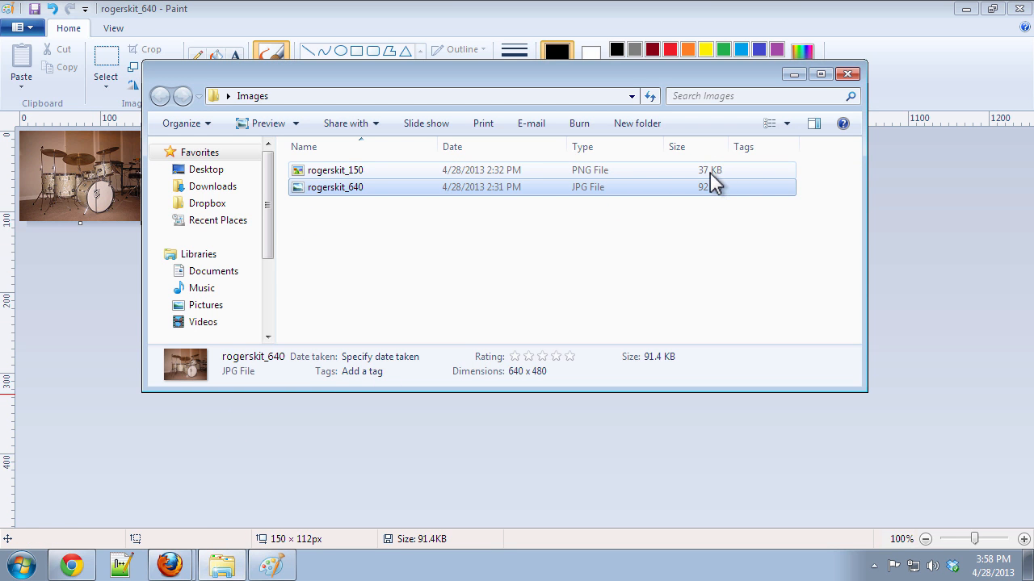
{"action": "mouse_move", "coordinate": [594, 189]}
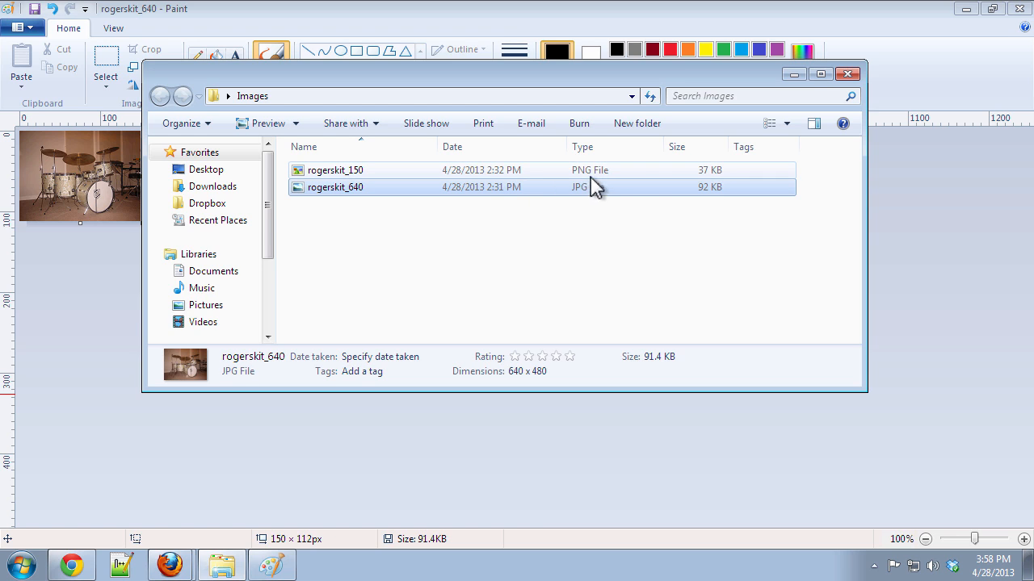
{"action": "mouse_move", "coordinate": [707, 188]}
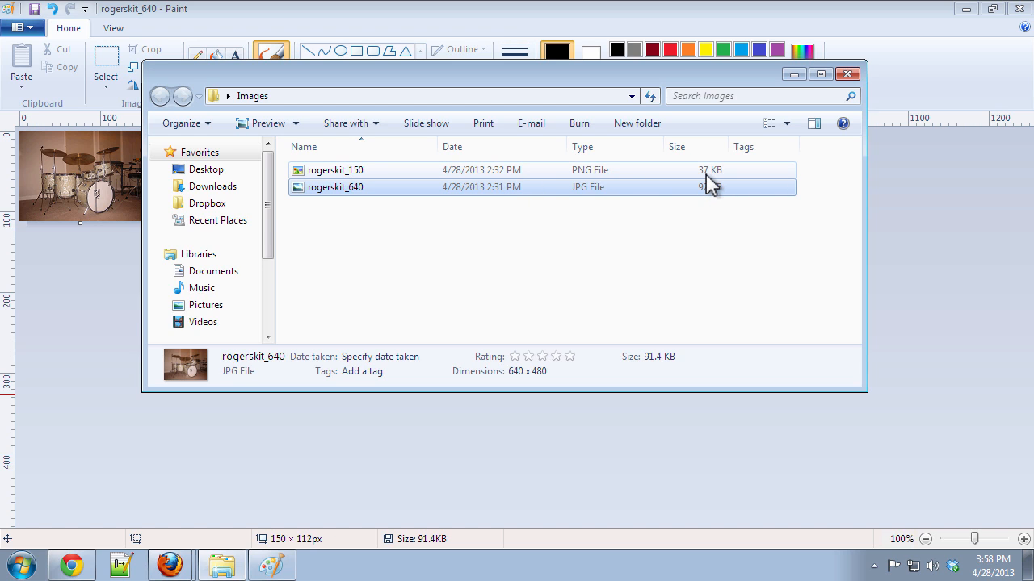
{"action": "mouse_move", "coordinate": [711, 182]}
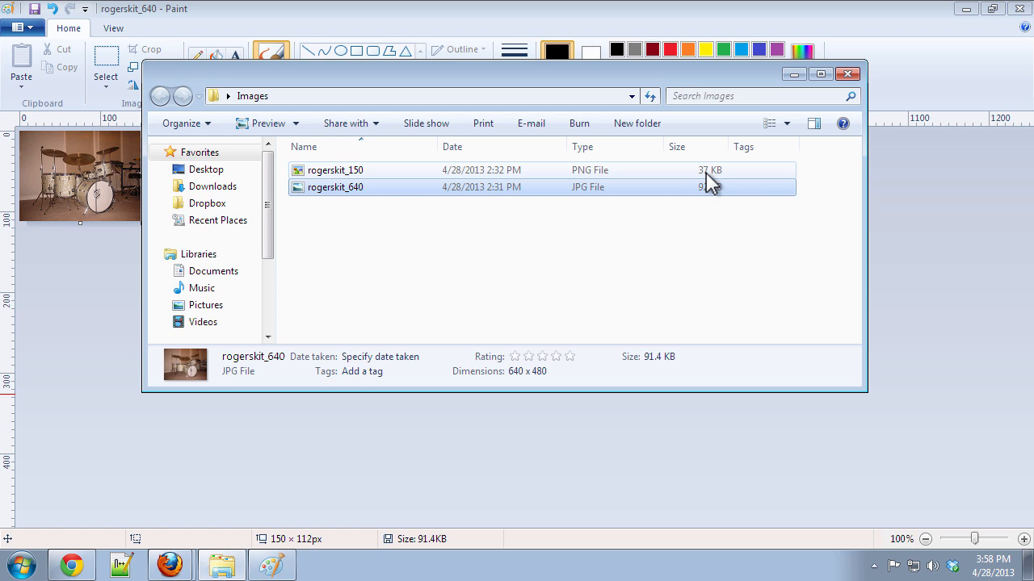
{"action": "mouse_move", "coordinate": [714, 187]}
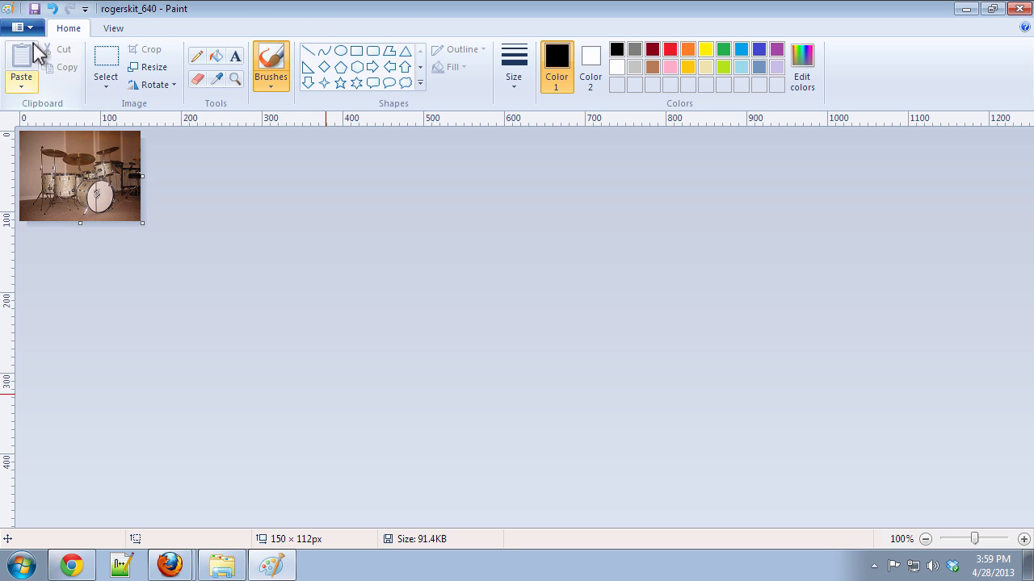
Choose Save as PNG picture from Paint's File menu
{"action": "left_click", "coordinate": [14, 28]}
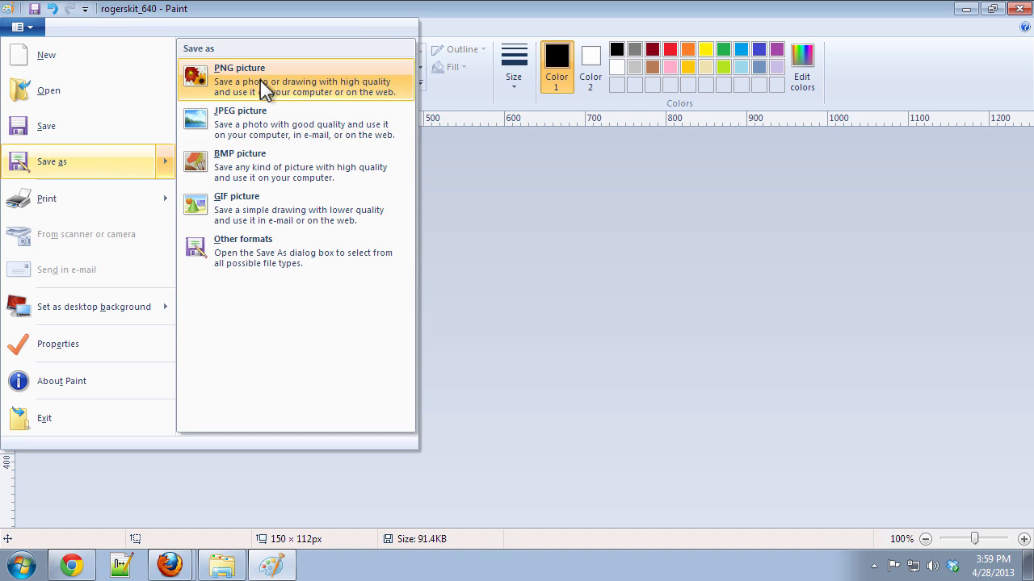
{"action": "mouse_move", "coordinate": [281, 99]}
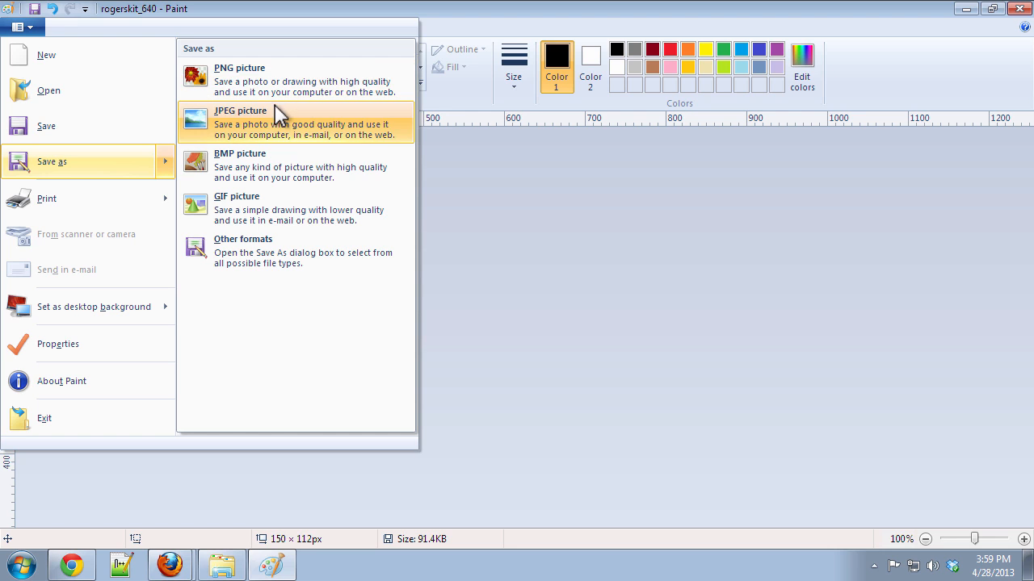
{"action": "mouse_move", "coordinate": [287, 201]}
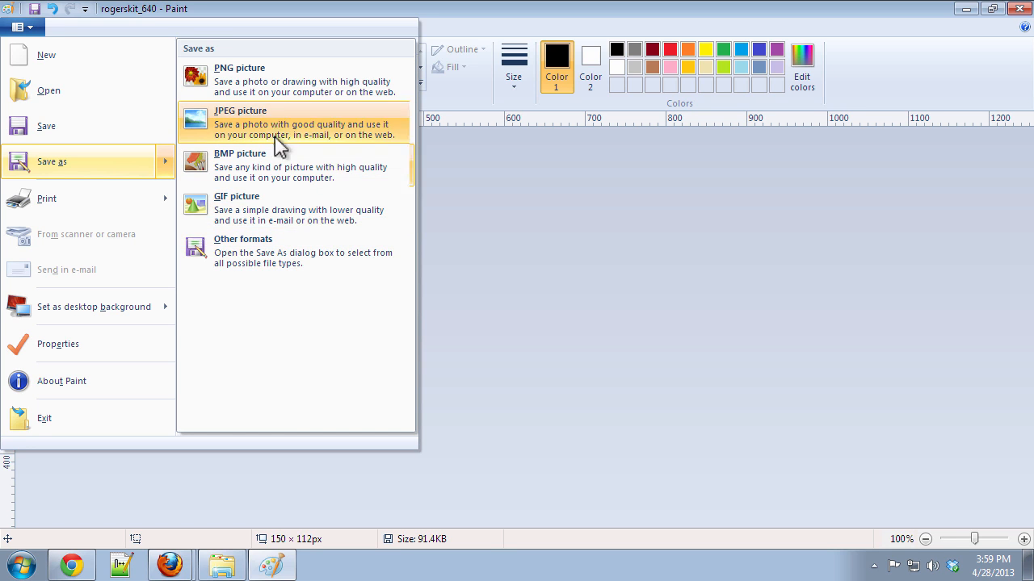
{"action": "mouse_move", "coordinate": [264, 79]}
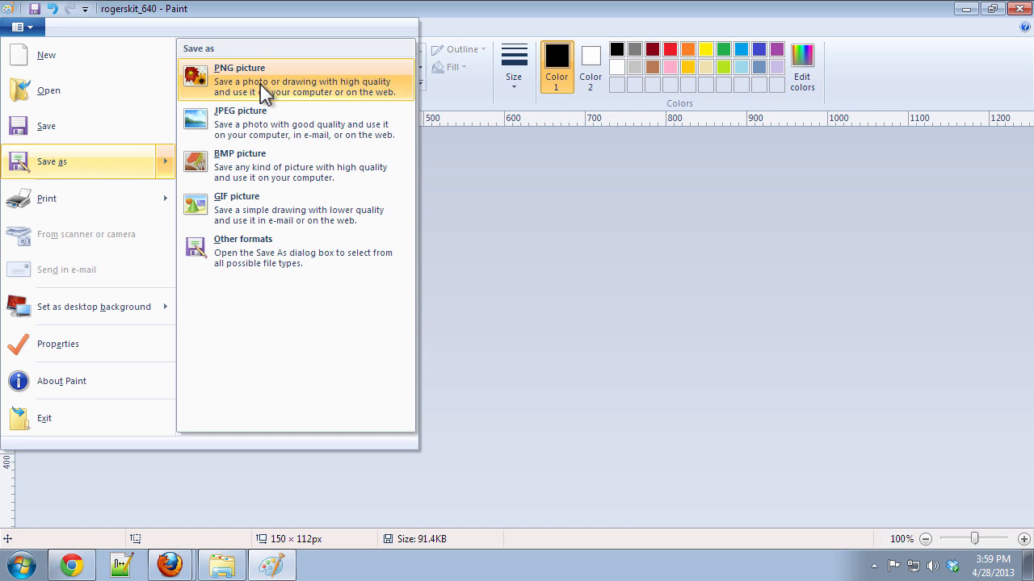
{"action": "mouse_move", "coordinate": [266, 166]}
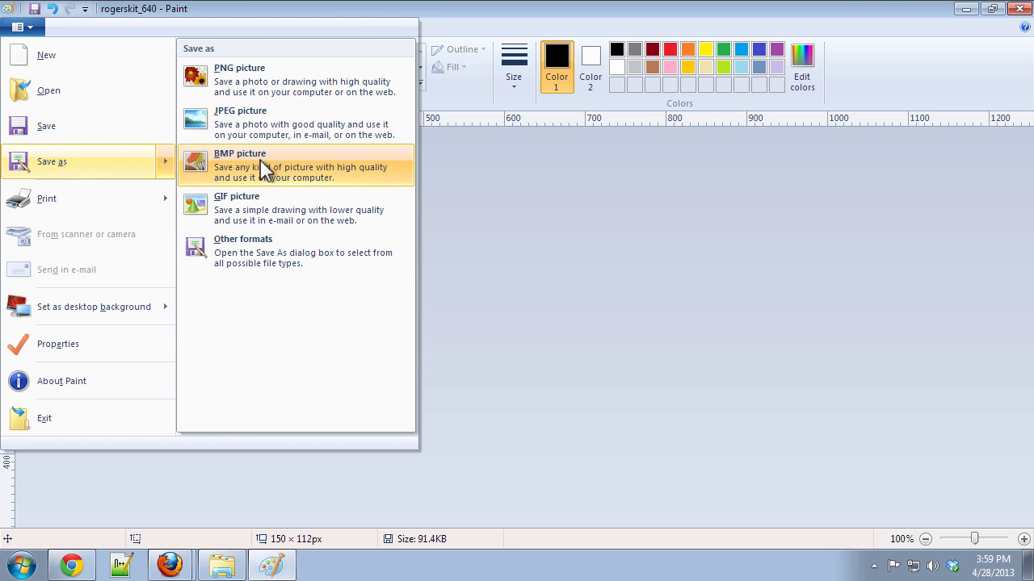
{"action": "mouse_move", "coordinate": [234, 79]}
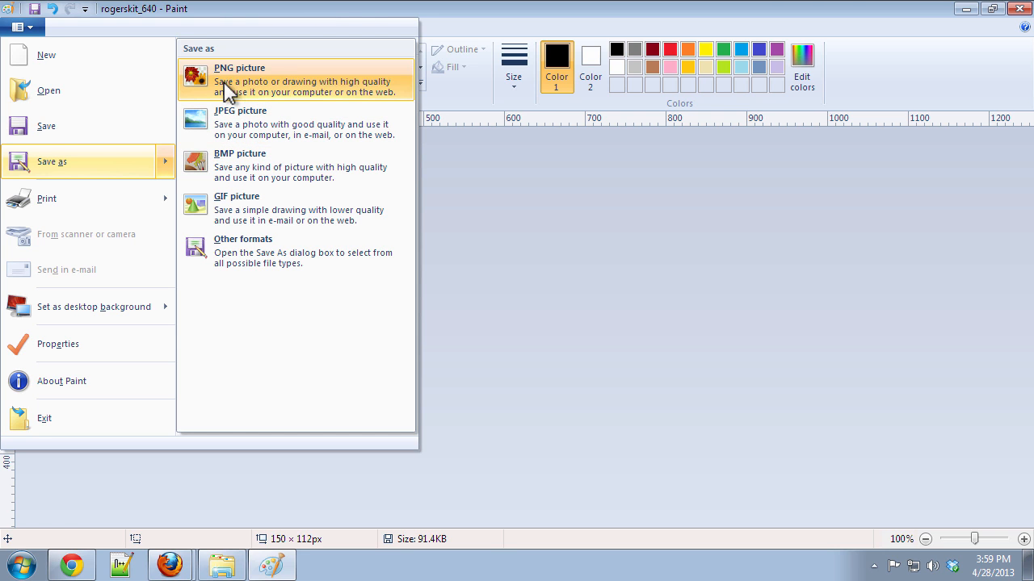
{"action": "left_click", "coordinate": [239, 80]}
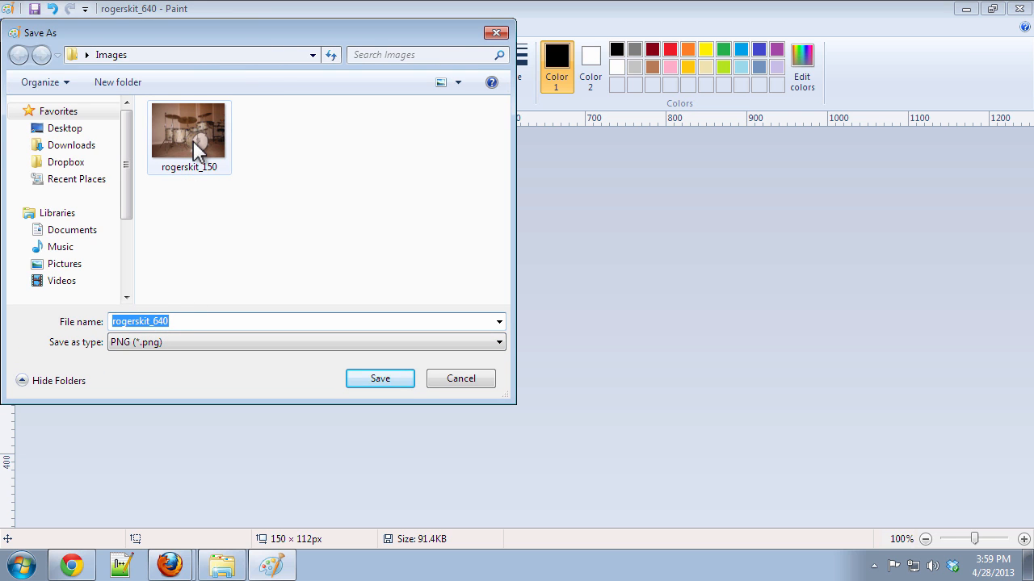
Save the picture as rogerskit_150, confirming replacement of the existing file
{"action": "left_click", "coordinate": [188, 129]}
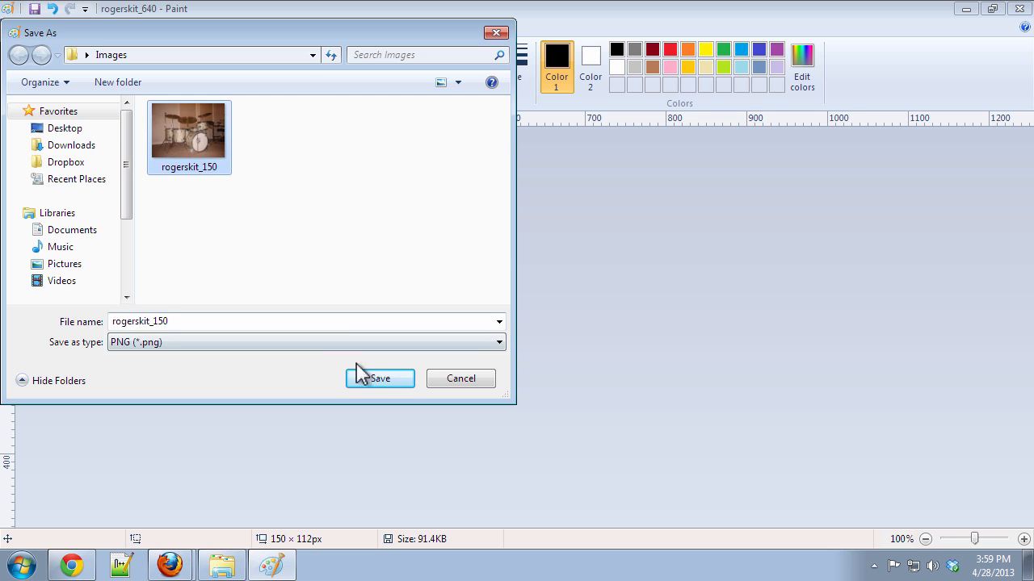
{"action": "left_click", "coordinate": [380, 378]}
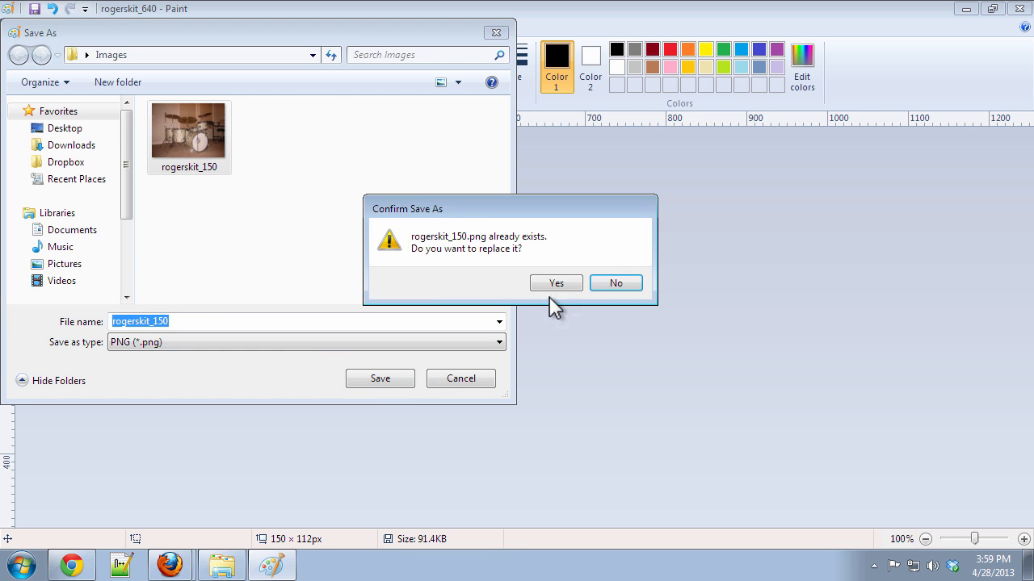
{"action": "left_click", "coordinate": [555, 282]}
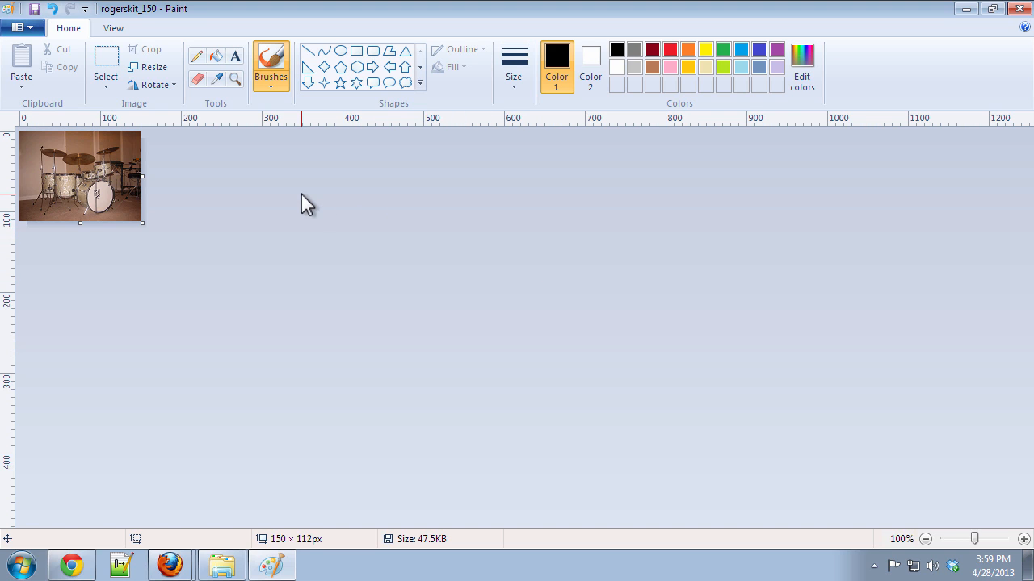
{"action": "mouse_move", "coordinate": [226, 382]}
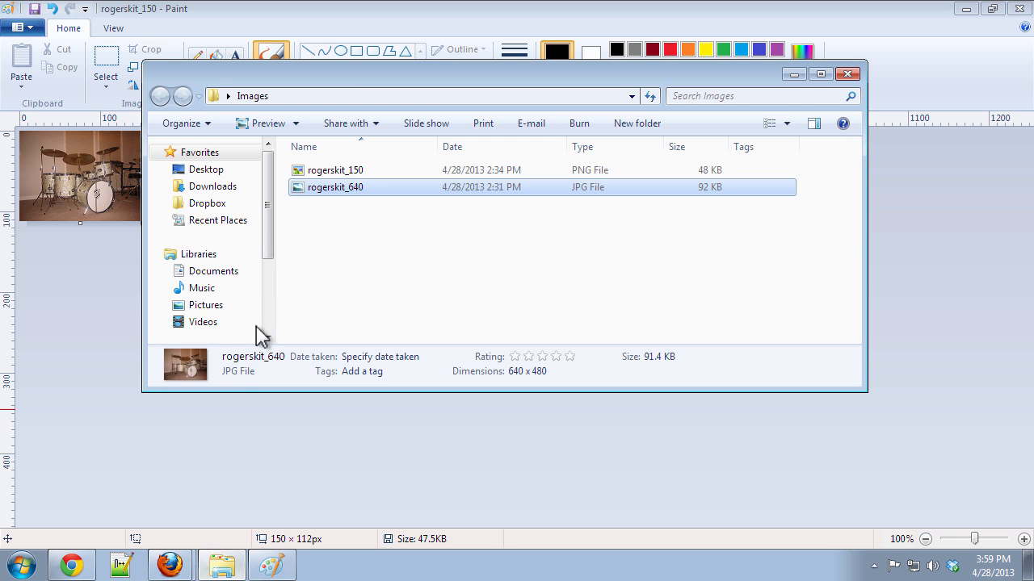
{"action": "mouse_move", "coordinate": [170, 563]}
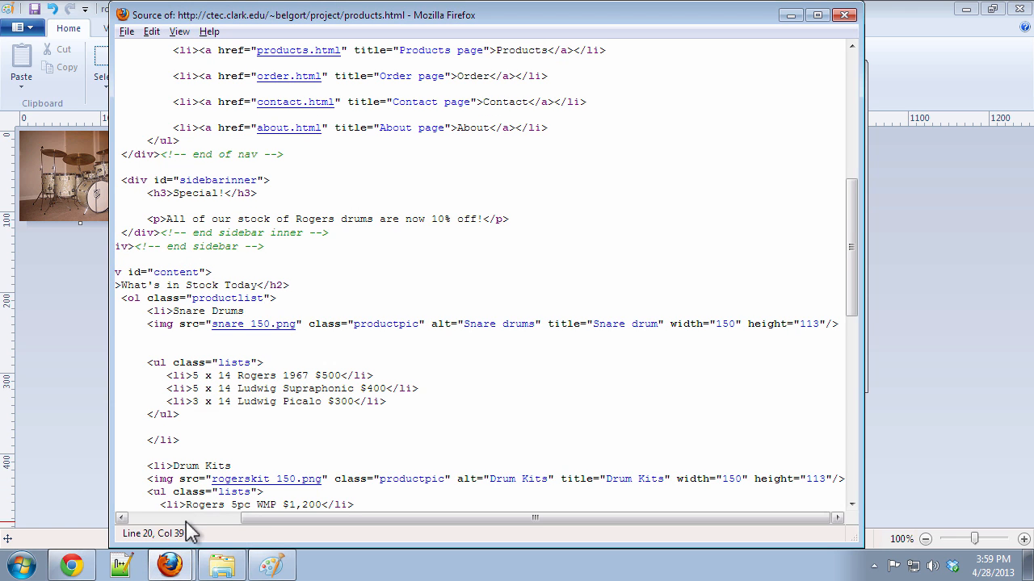
{"action": "mouse_move", "coordinate": [303, 218]}
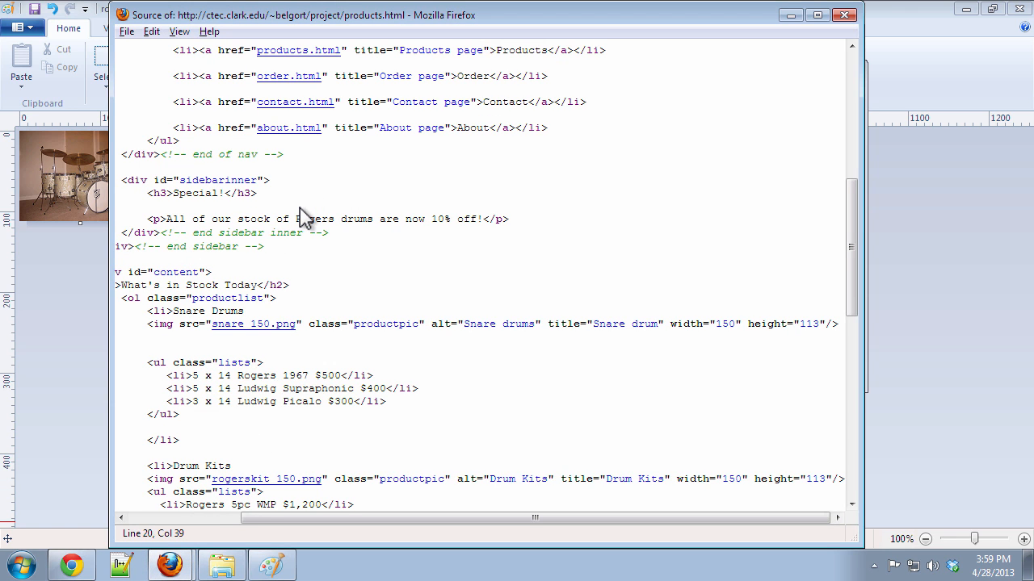
{"action": "mouse_move", "coordinate": [218, 350]}
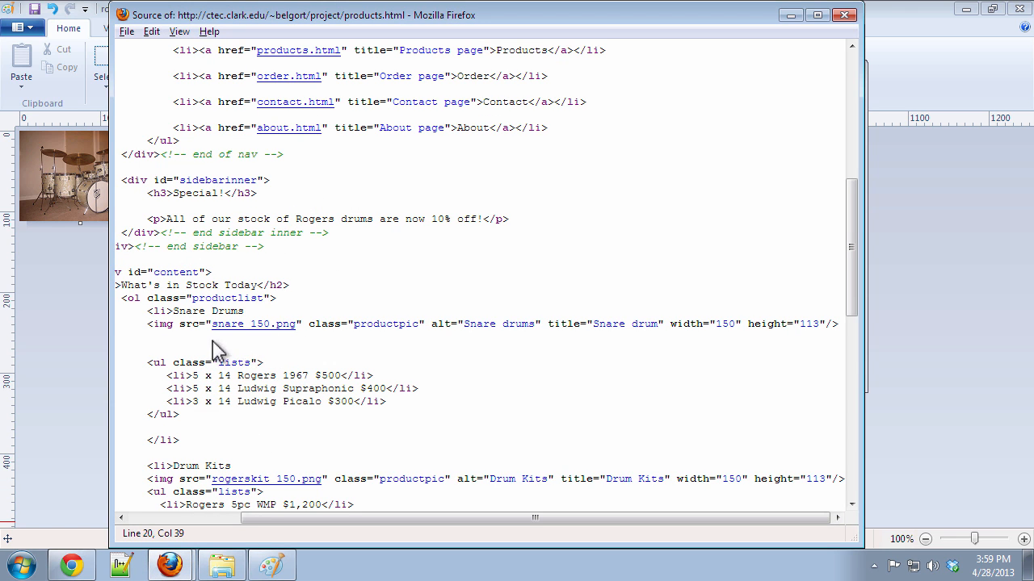
Scroll the page source down to the Drum Kits img tag (150 × 113)
{"action": "scroll", "scroll_direction": "down", "scroll_amount": 3}
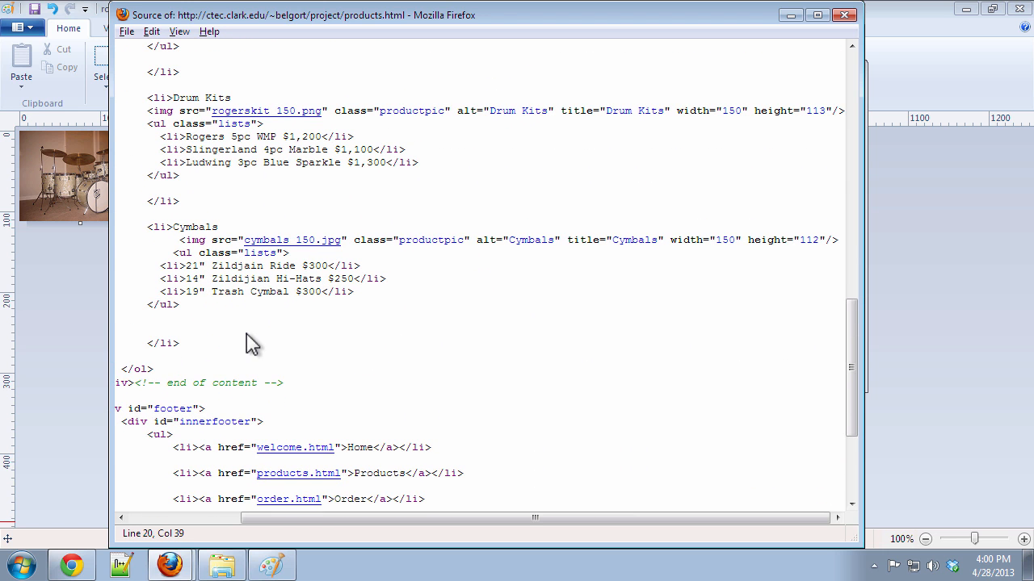
{"action": "mouse_move", "coordinate": [311, 125]}
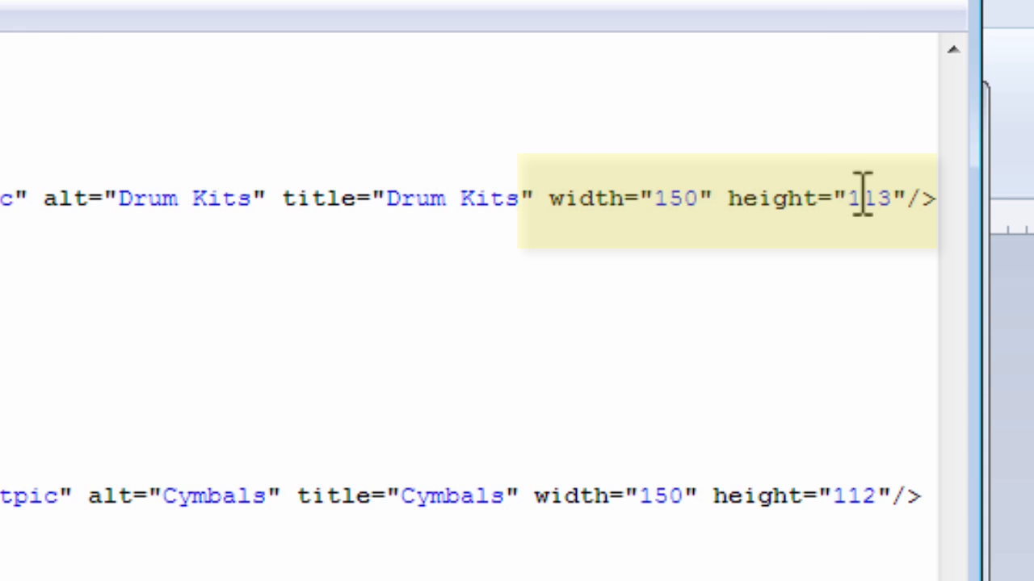
{"action": "mouse_move", "coordinate": [693, 197]}
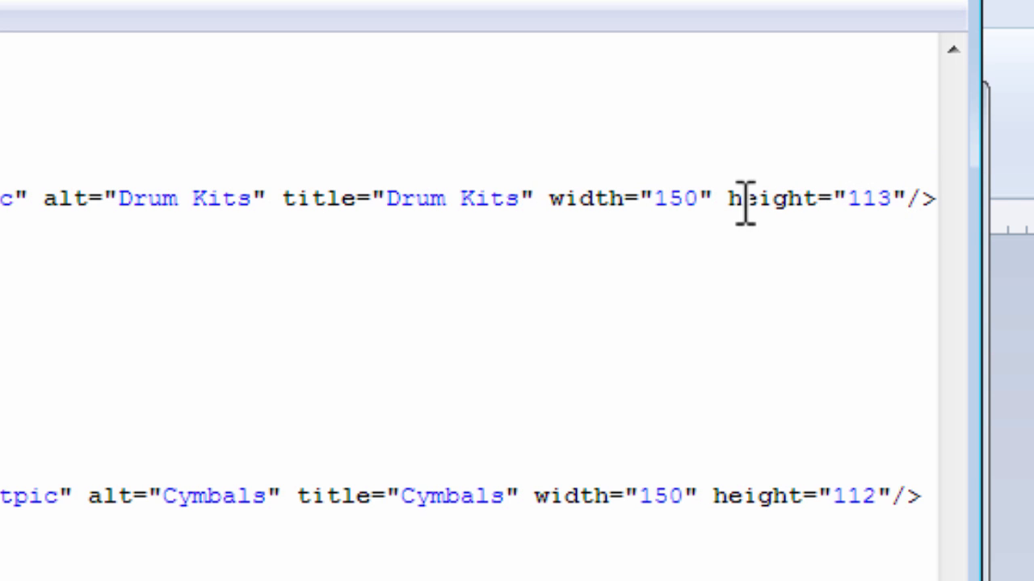
{"action": "mouse_move", "coordinate": [702, 198]}
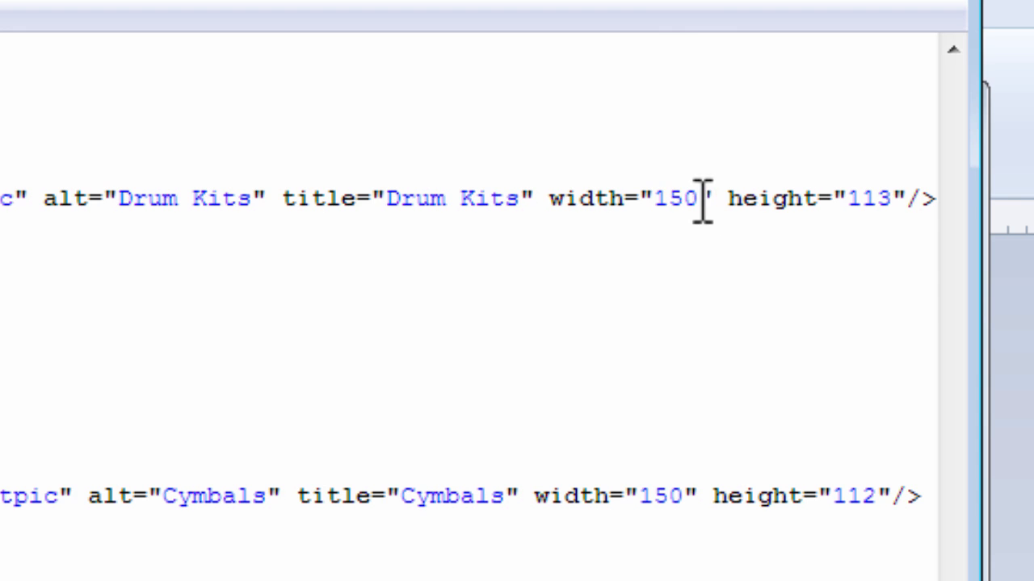
{"action": "mouse_move", "coordinate": [906, 200]}
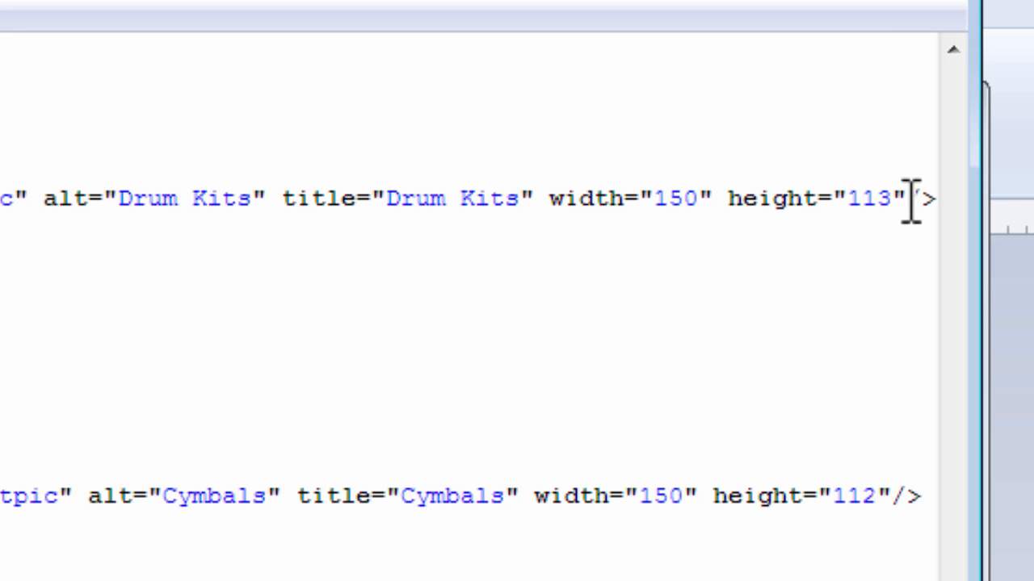
{"action": "mouse_move", "coordinate": [848, 125]}
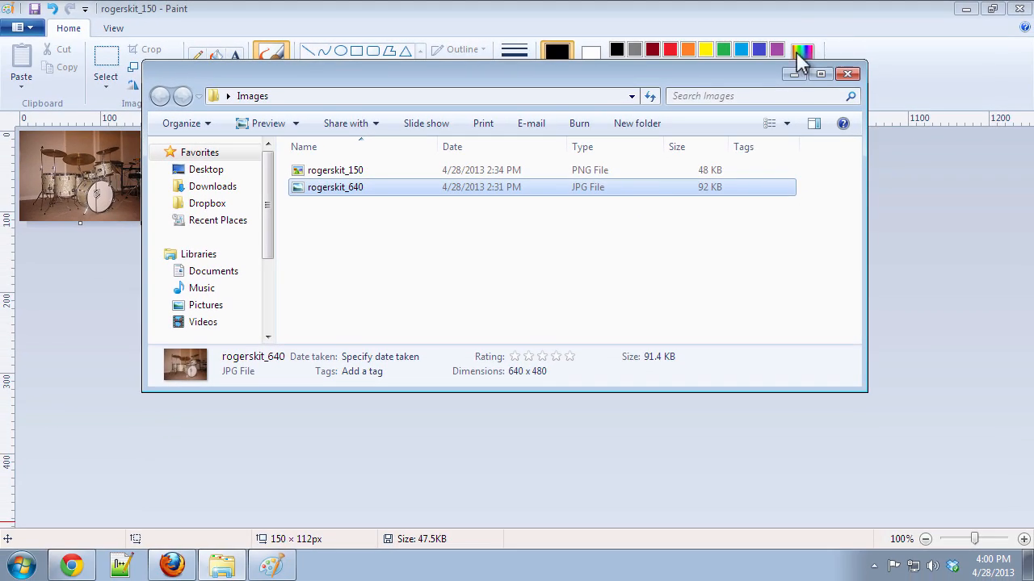
{"action": "mouse_move", "coordinate": [598, 105]}
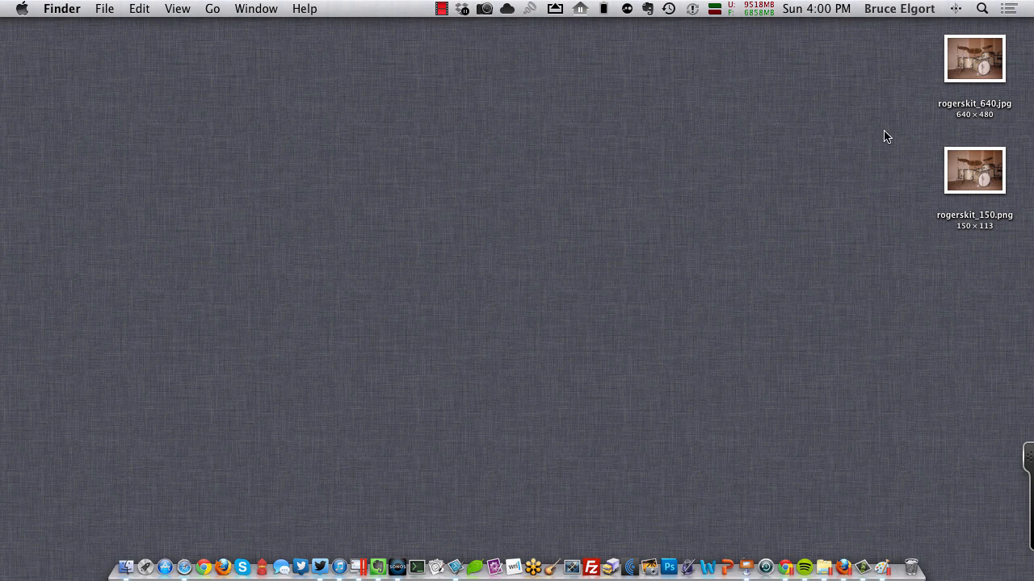
Select rogerskit_640.jpg on the desktop and open it in Preview
{"action": "left_click", "coordinate": [974, 58]}
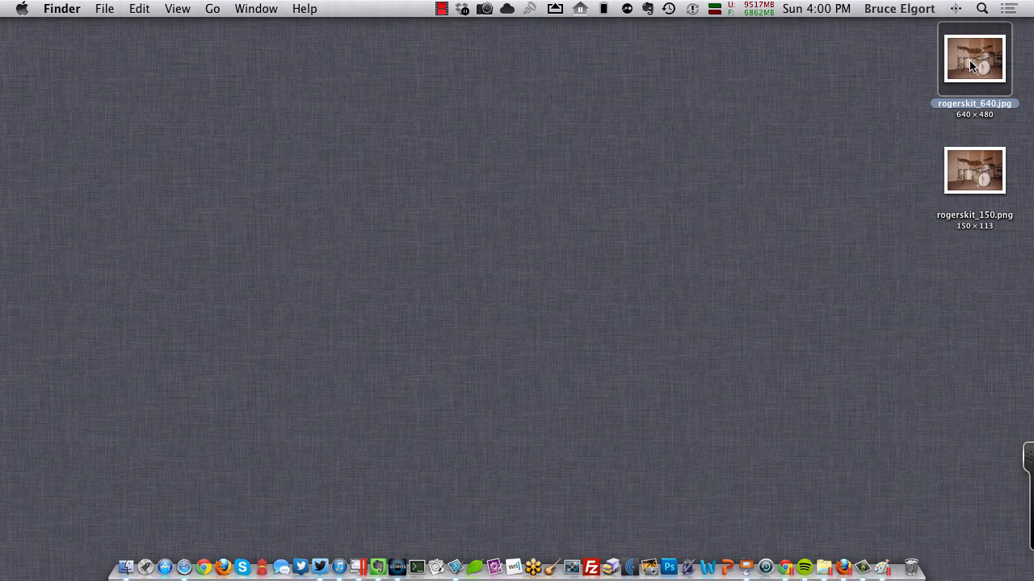
{"action": "double_click", "coordinate": [974, 59]}
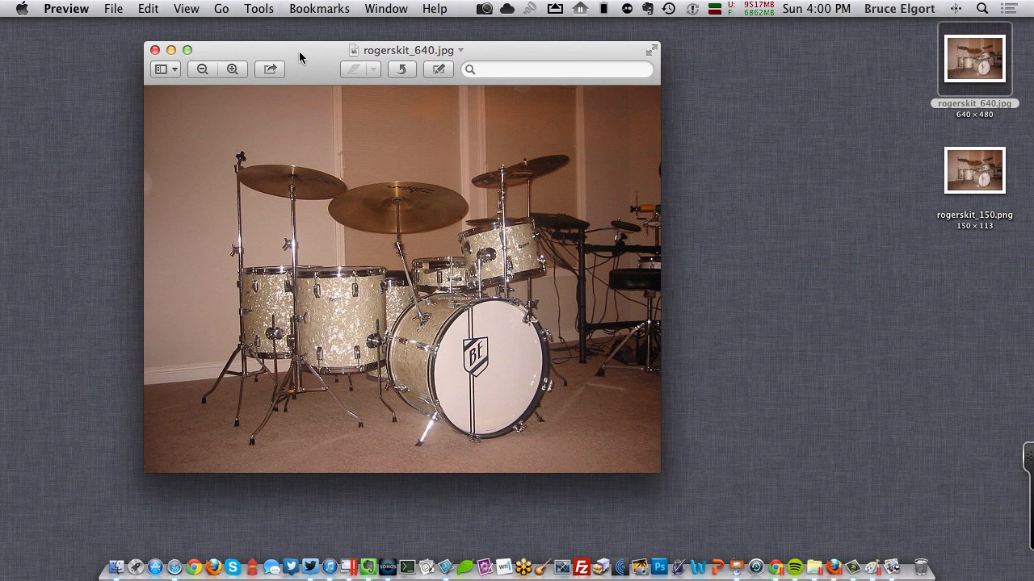
Use Adjust Size to set width 150, giving height 113, and apply
{"action": "left_click", "coordinate": [259, 9]}
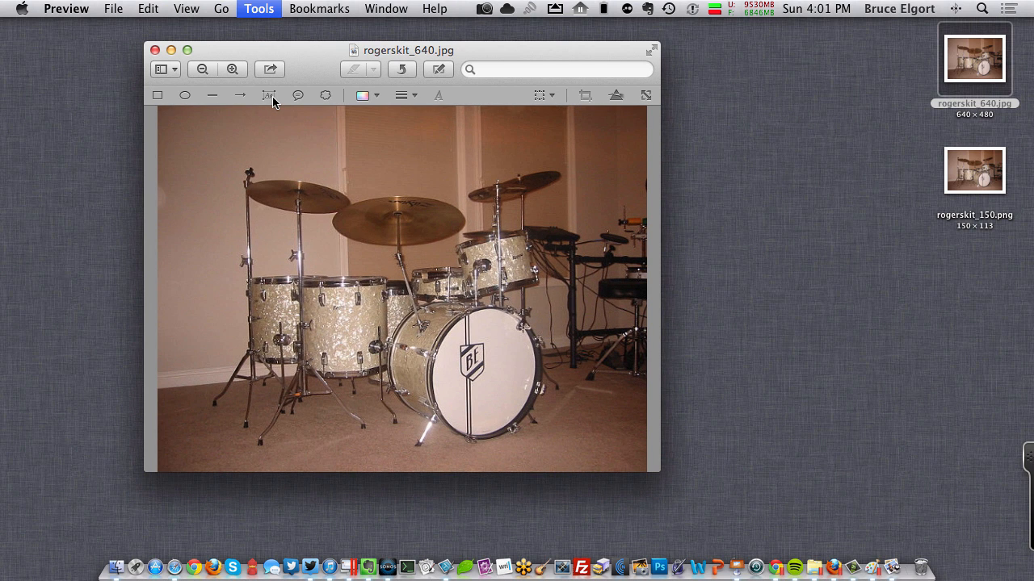
{"action": "left_click", "coordinate": [258, 8]}
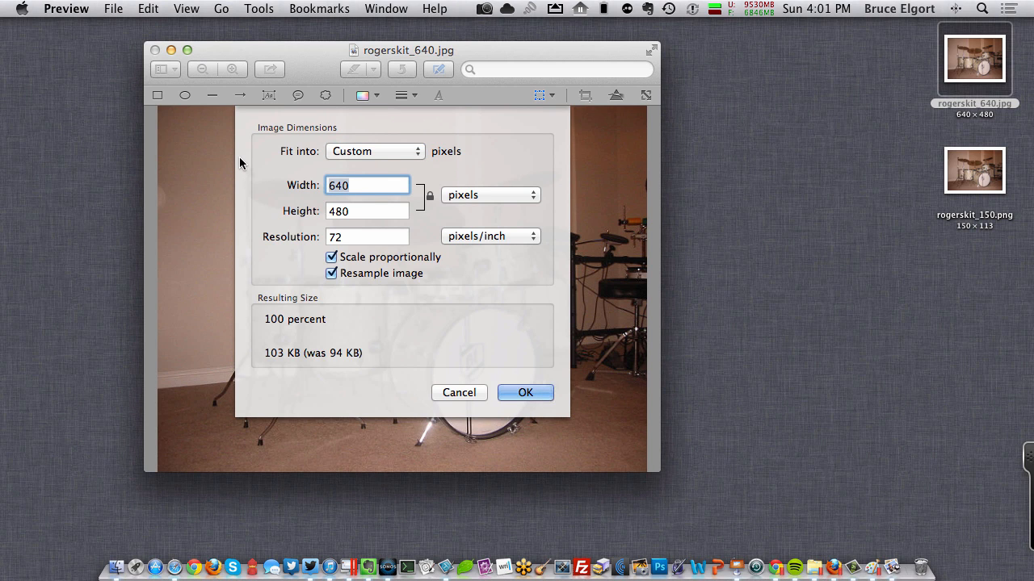
{"action": "type", "text": "150"}
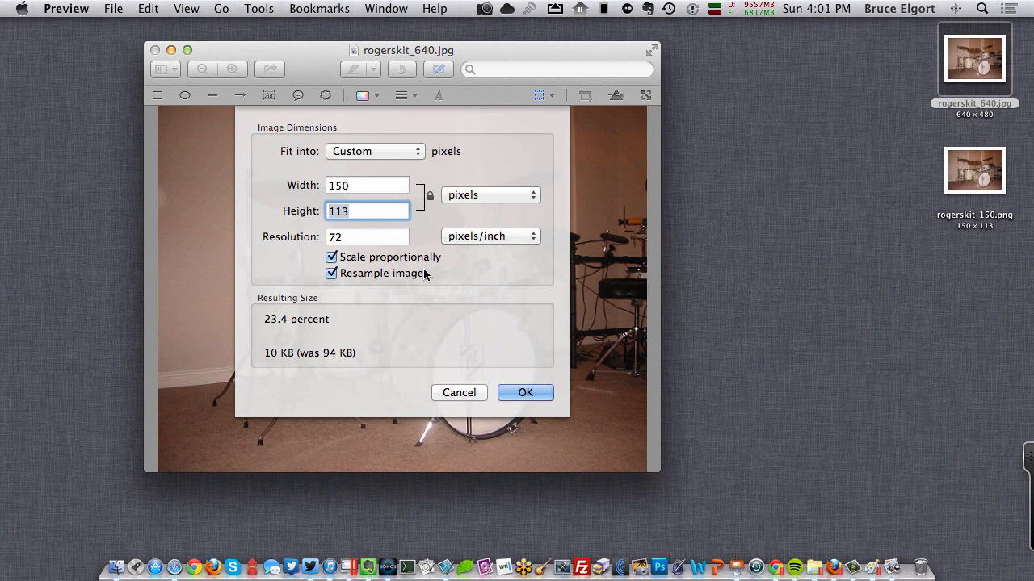
{"action": "left_click", "coordinate": [525, 393]}
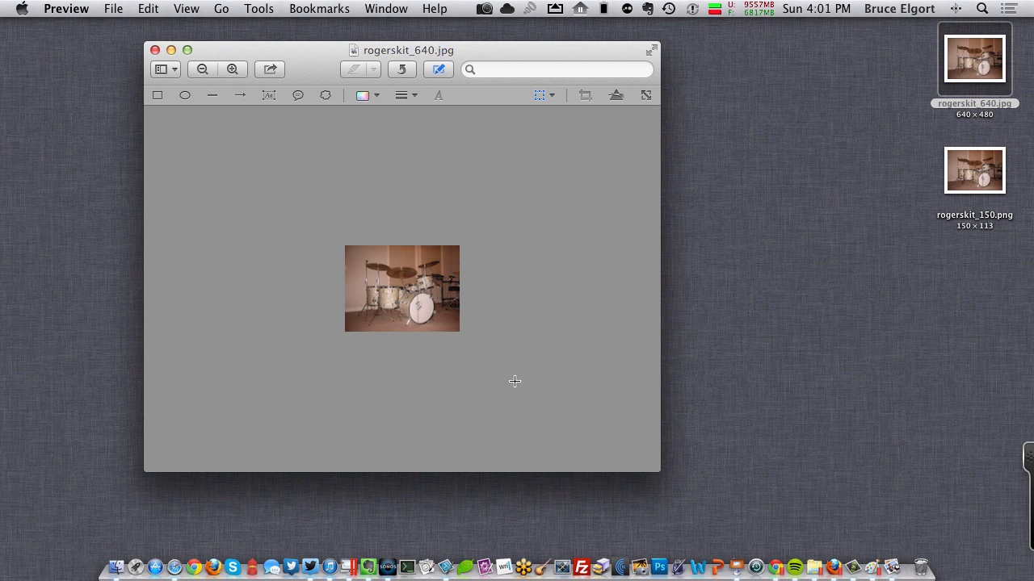